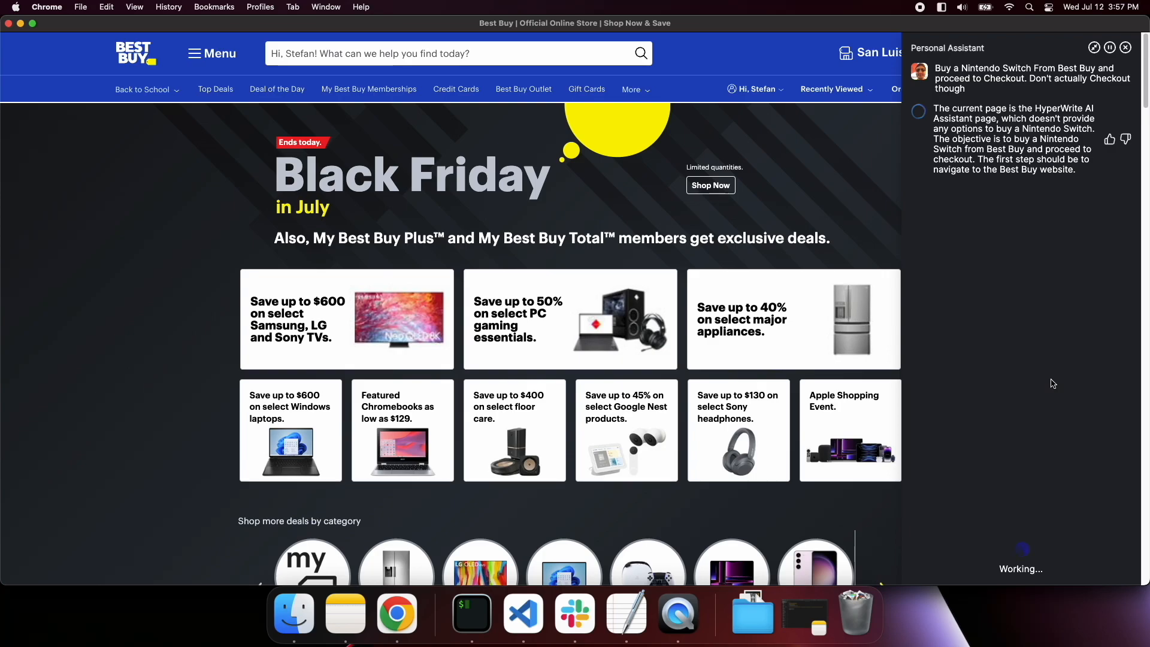
Step: Let the agent enter 'Nintendo Switch' in Best Buy's search and show the suggestion dropdown
{"action": "type", "text": "Nintendo Switch"}
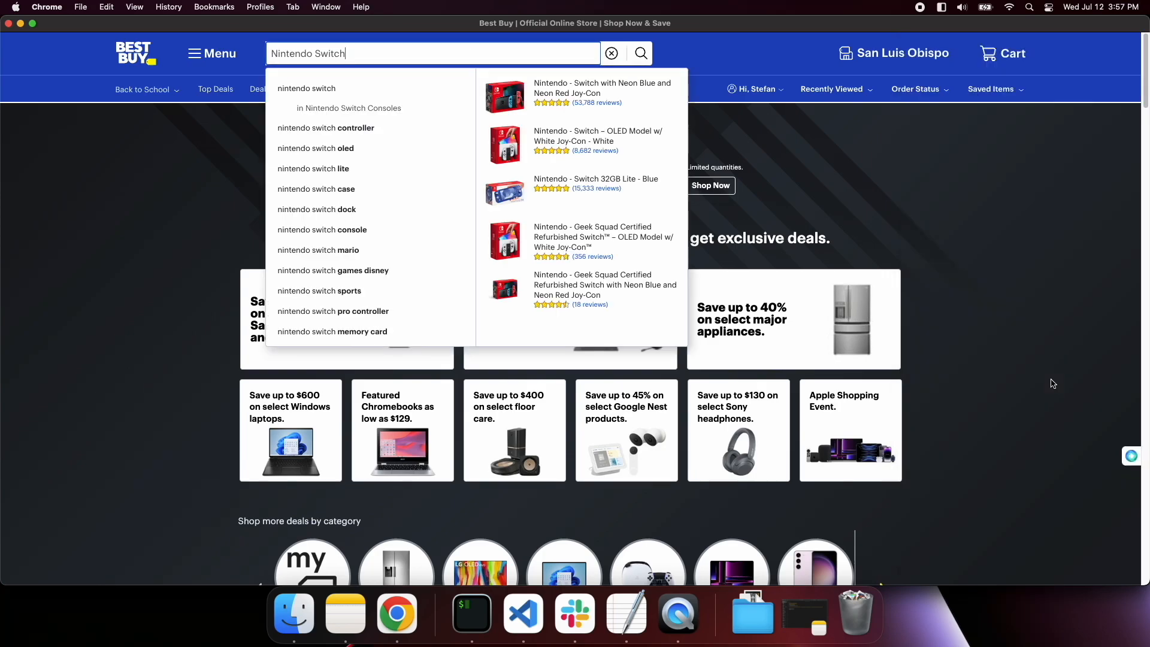
{"action": "left_click", "coordinate": [1132, 455]}
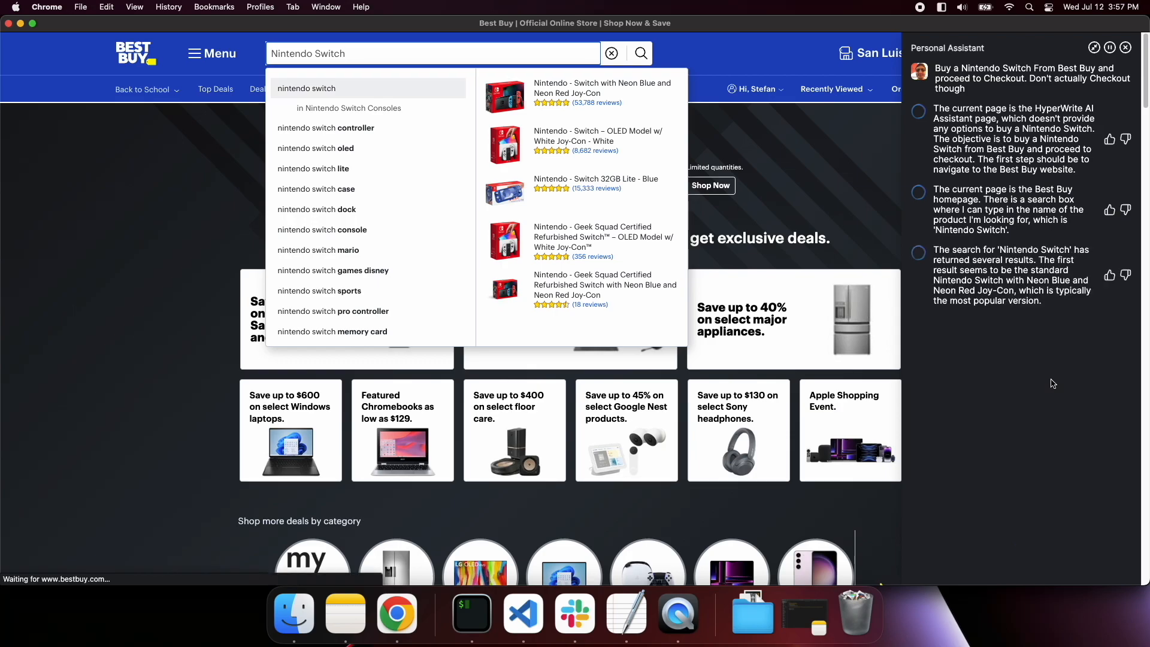
{"action": "left_click", "coordinate": [601, 88]}
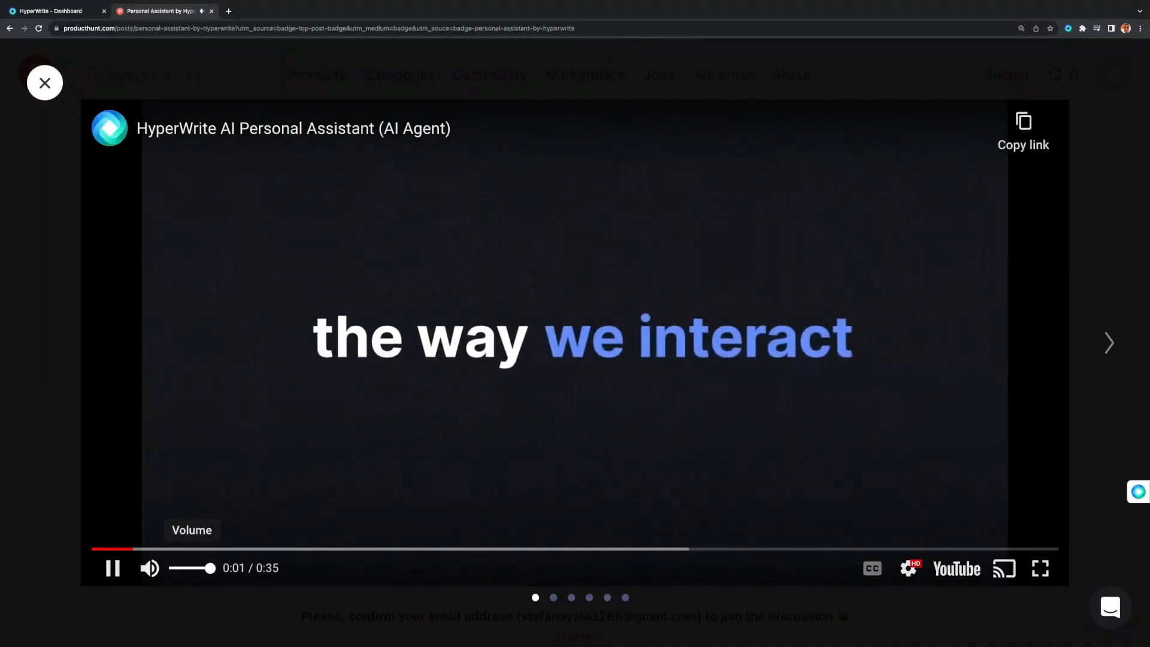
Step: Play the Personal Assistant demo video in Product Hunt's media gallery
{"action": "left_click", "coordinate": [150, 568]}
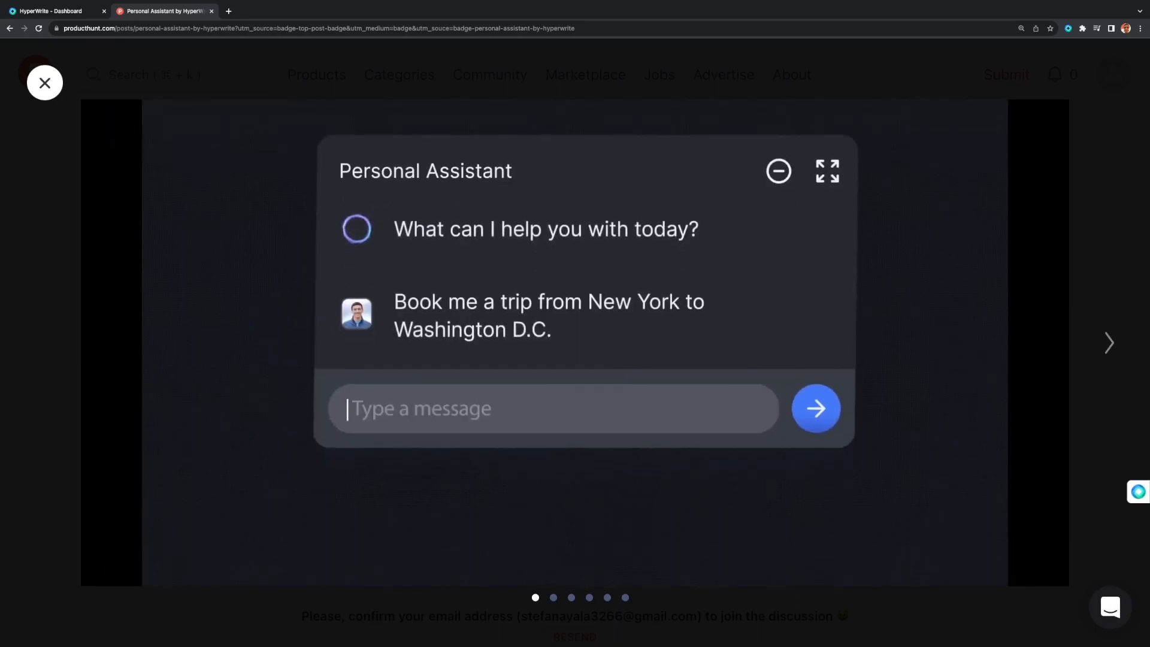
{"action": "type", "text": "July 1st to July"}
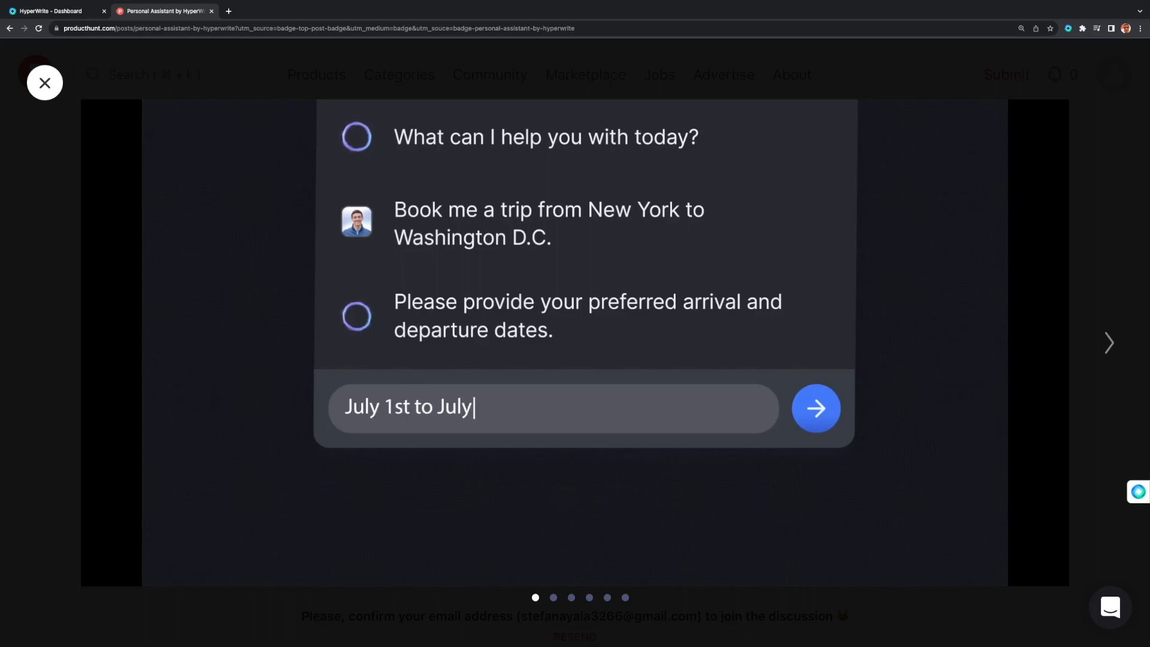
{"action": "left_click", "coordinate": [814, 409]}
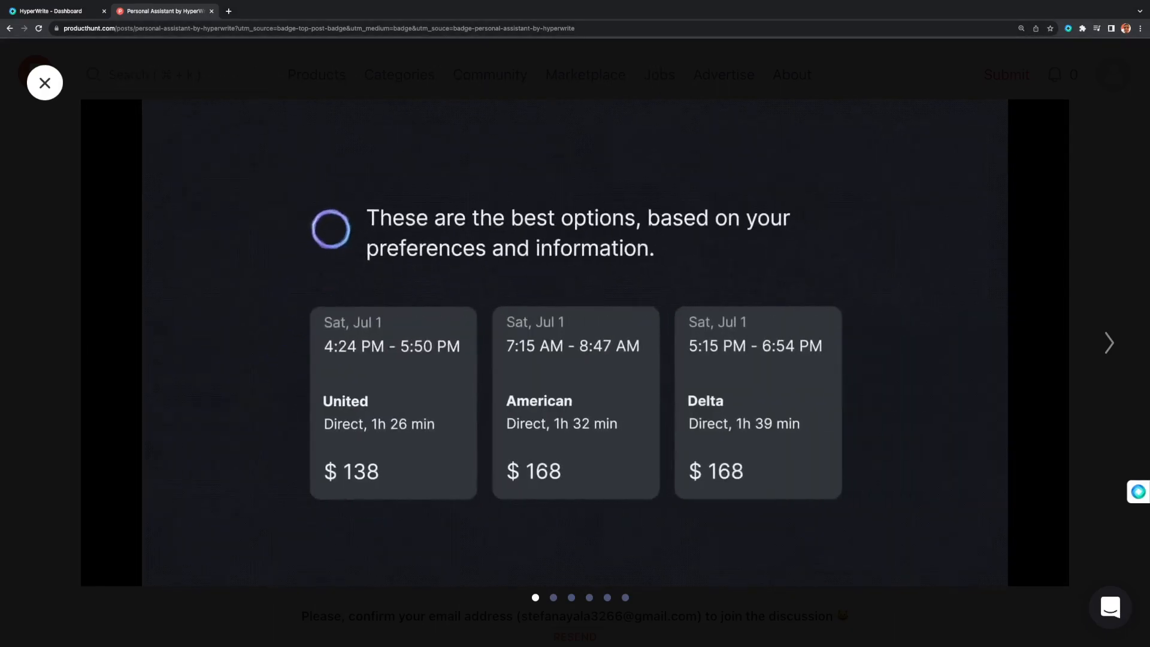
{"action": "left_click", "coordinate": [393, 402]}
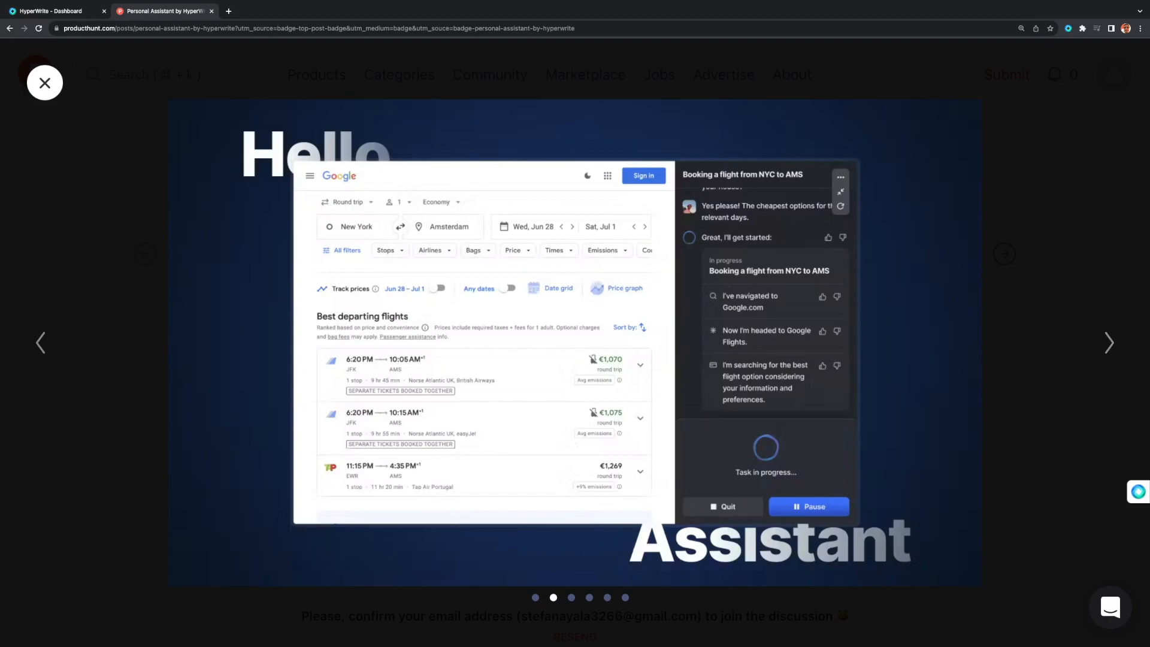
Step: Close the media gallery and skim the product page comments, returning to the top
{"action": "left_click", "coordinate": [45, 83]}
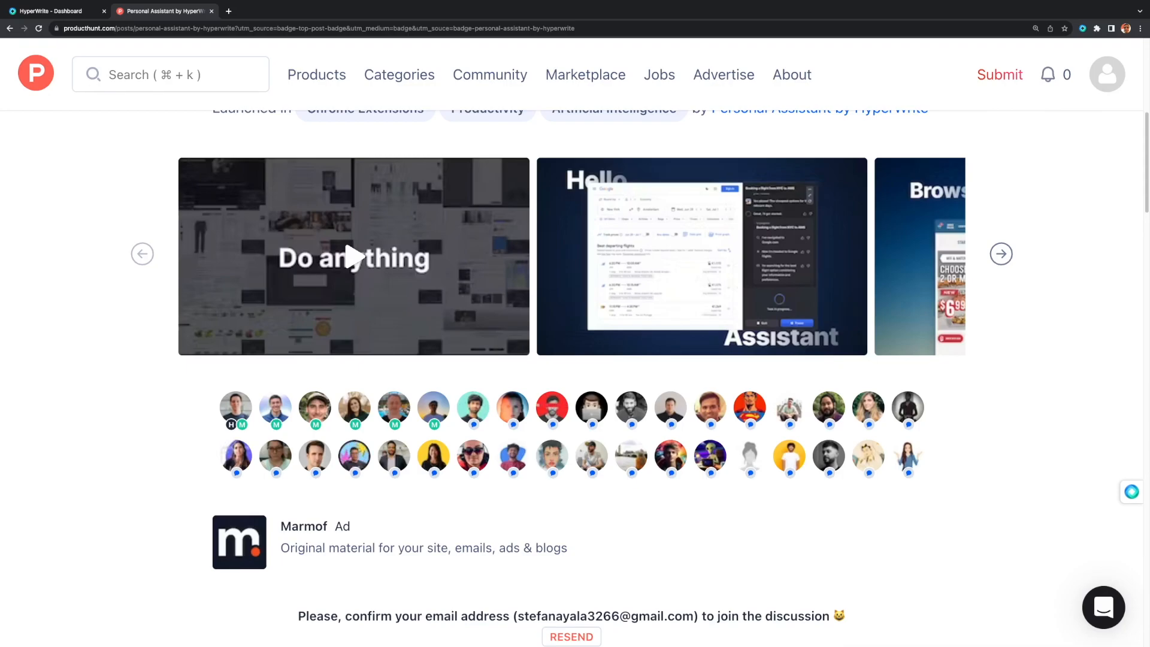
{"action": "scroll", "scroll_direction": "down", "scroll_amount": 3}
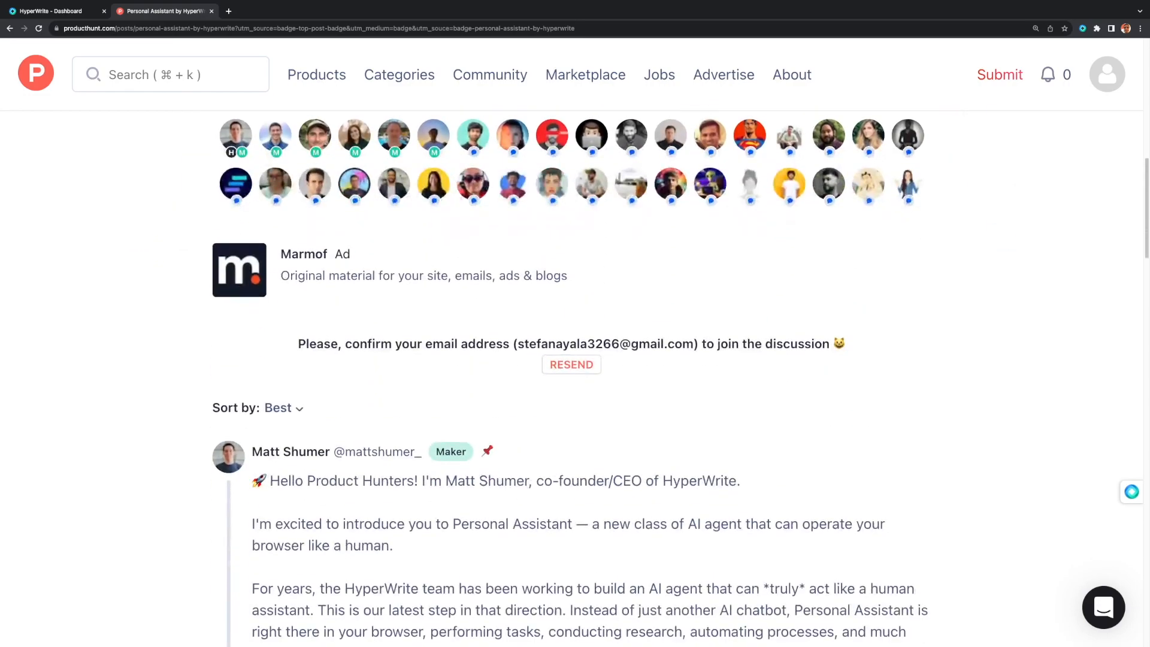
{"action": "scroll", "scroll_direction": "up", "scroll_amount": 3}
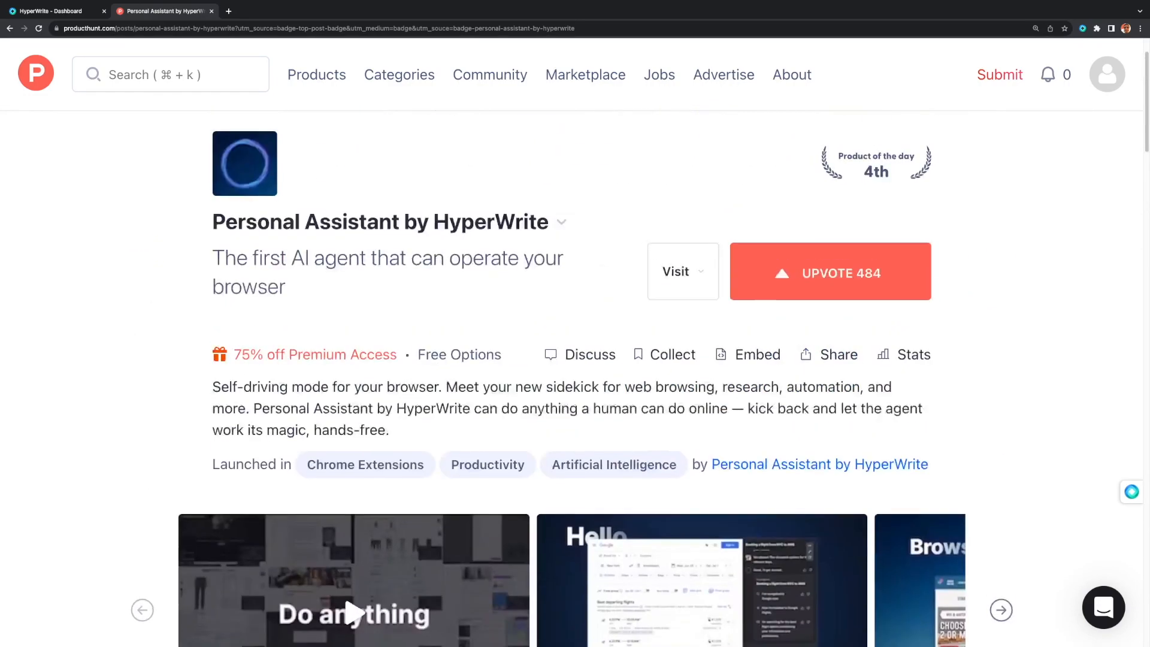
Step: Send the request to purchase the first Foundation book new from Amazon
{"action": "left_click", "coordinate": [676, 271]}
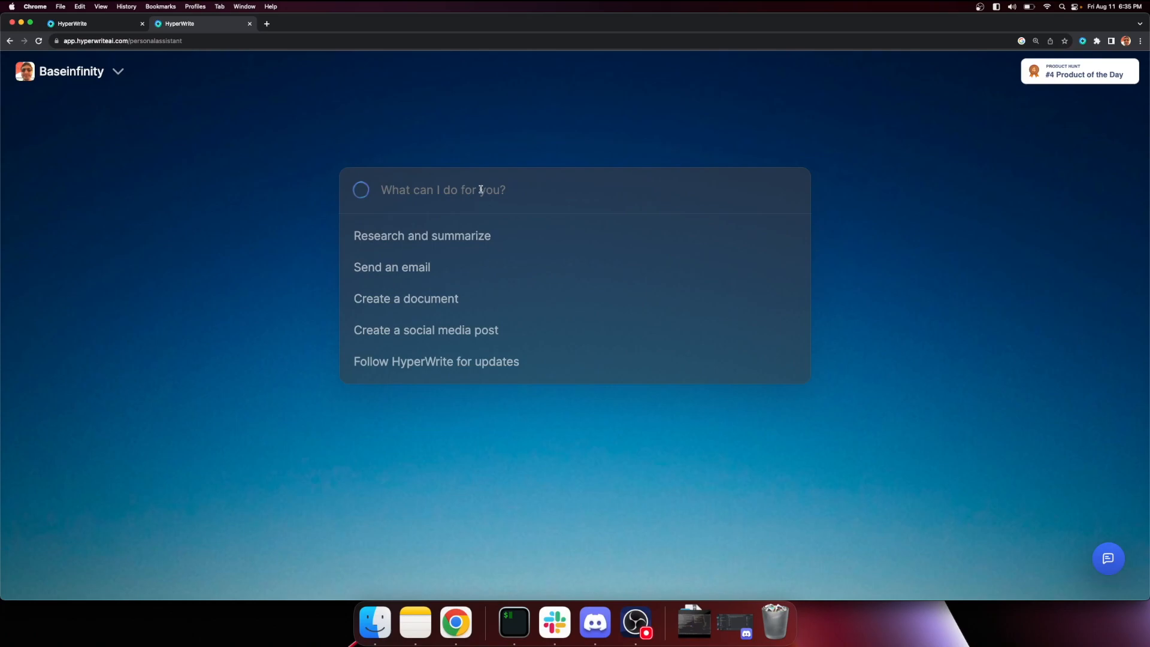
{"action": "type", "text": "- [ ] Purchase the Foundation book from Amazon new, just the first one in the series. Assume I am logged in already."}
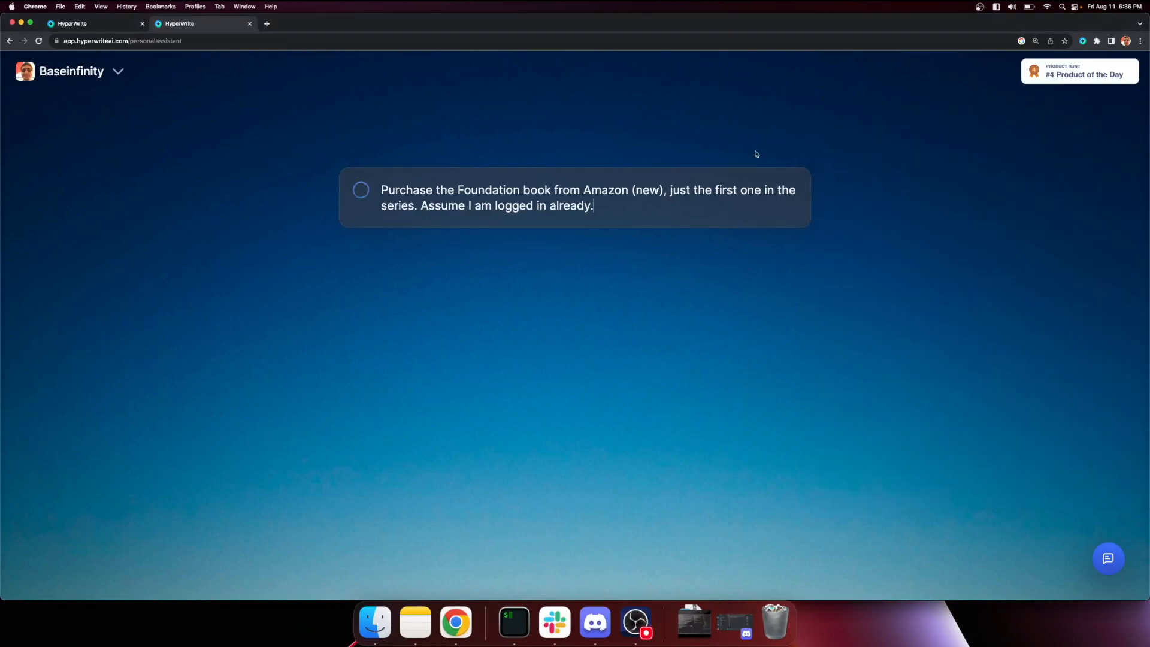
{"action": "key", "text": "Return"}
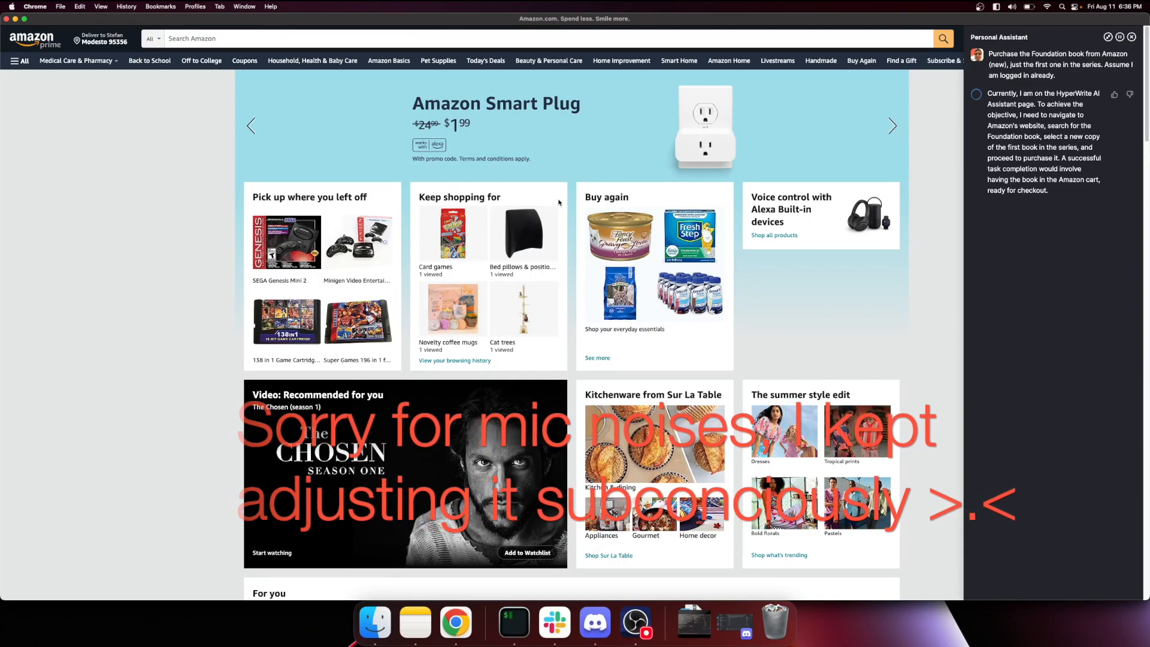
Step: Let the agent reach Amazon, post its plan, and enter 'Foundation book' in the search bar
{"action": "left_click", "coordinate": [891, 125]}
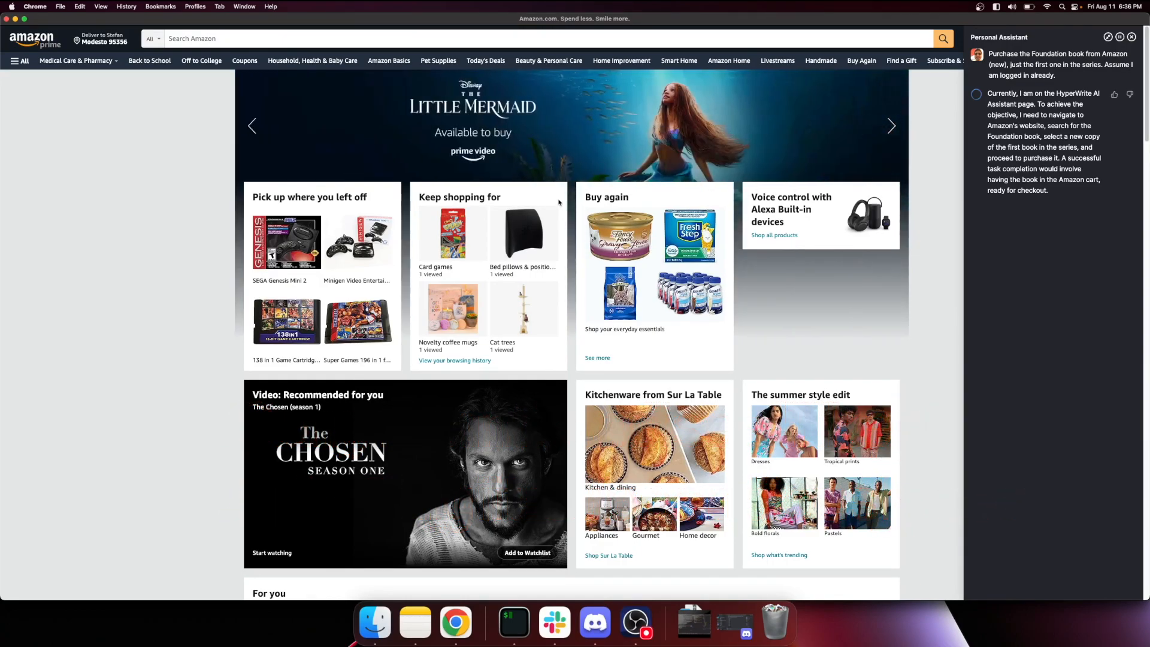
{"action": "left_click", "coordinate": [892, 126]}
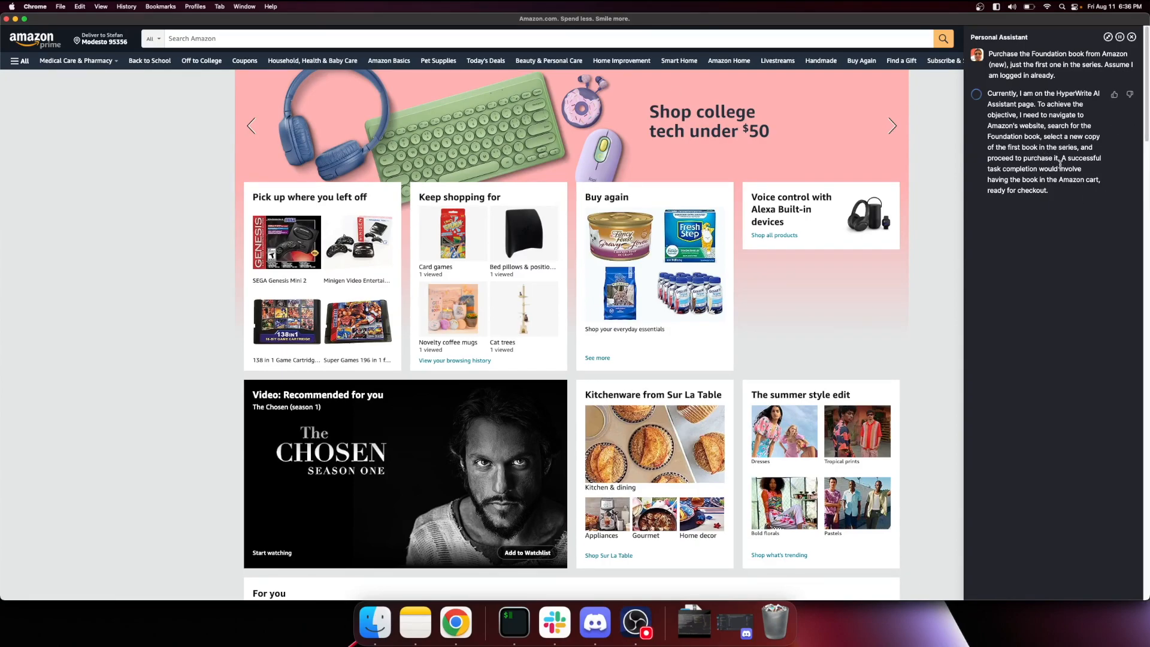
{"action": "left_click", "coordinate": [891, 126]}
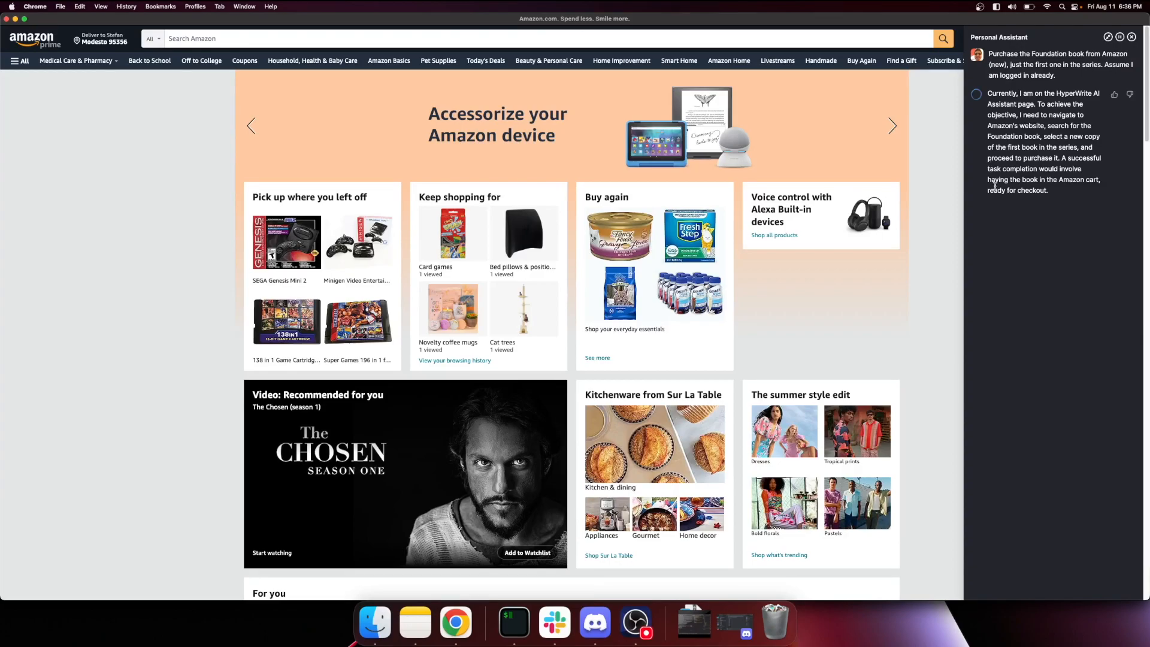
{"action": "left_click", "coordinate": [891, 126]}
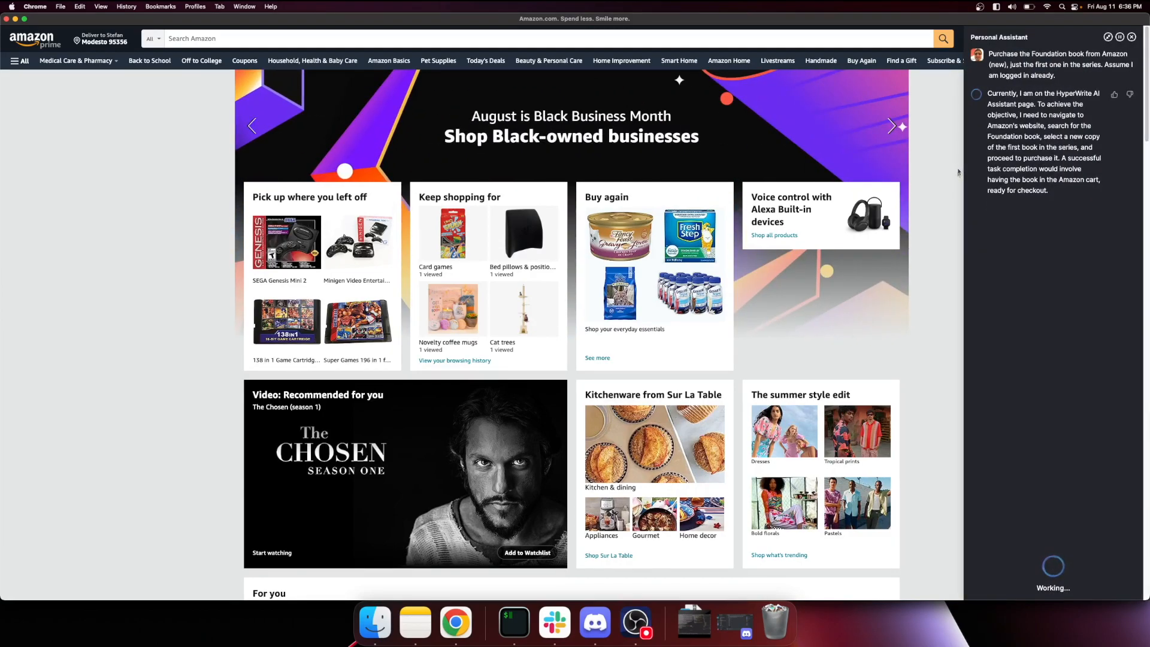
{"action": "type", "text": "Foundation book"}
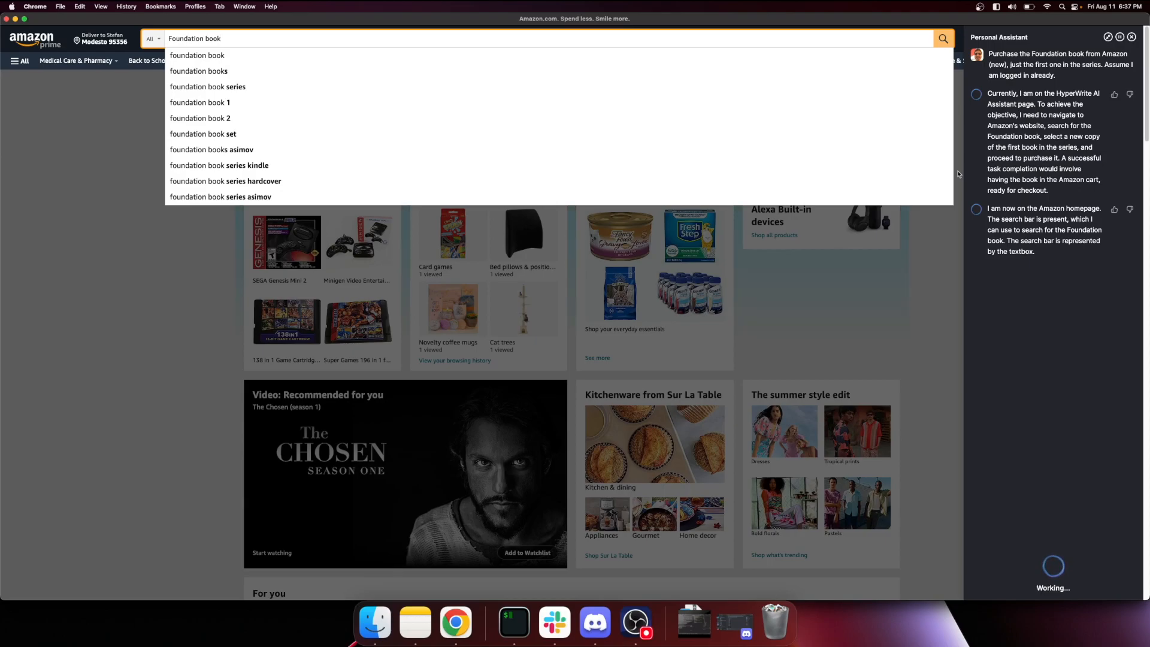
Step: Let the agent run the Foundation book search and open the first novel's product page
{"action": "left_click", "coordinate": [944, 38]}
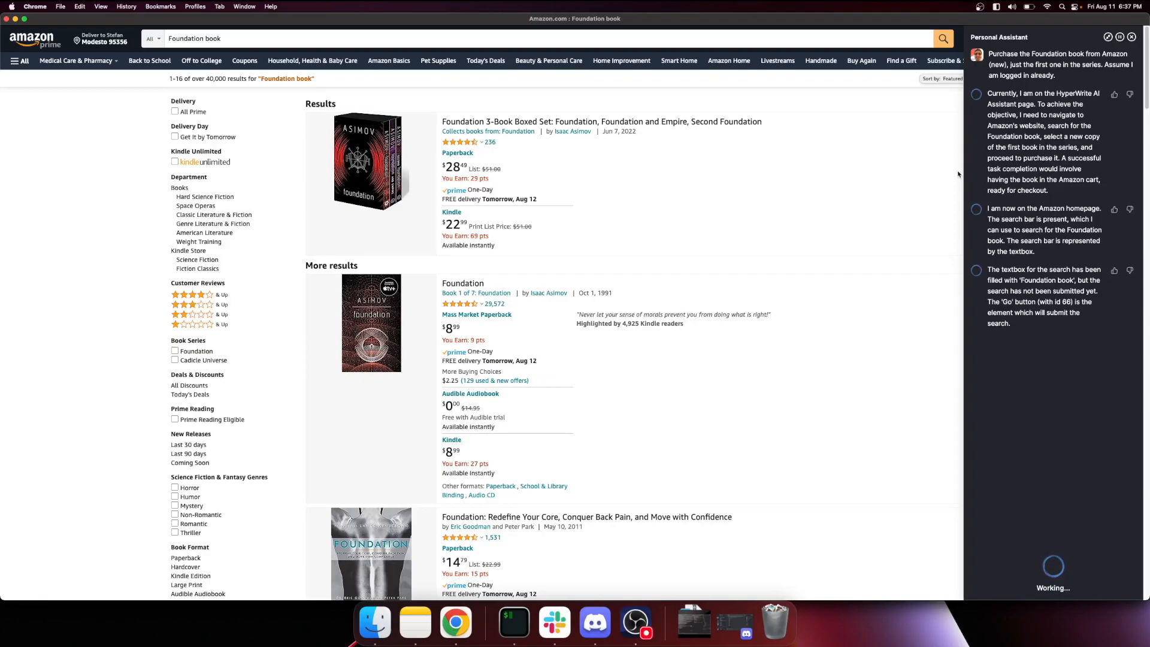
{"action": "left_click", "coordinate": [462, 282]}
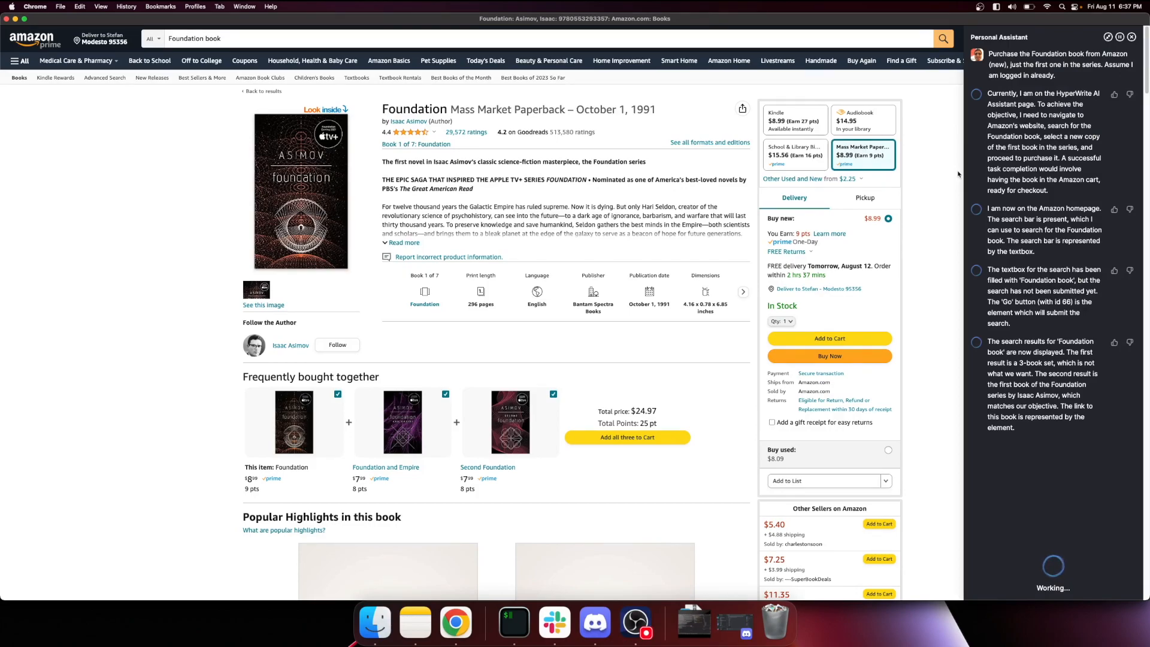
Step: Let the agent add the Foundation paperback to the cart and reach the order confirmation question
{"action": "left_click", "coordinate": [829, 338]}
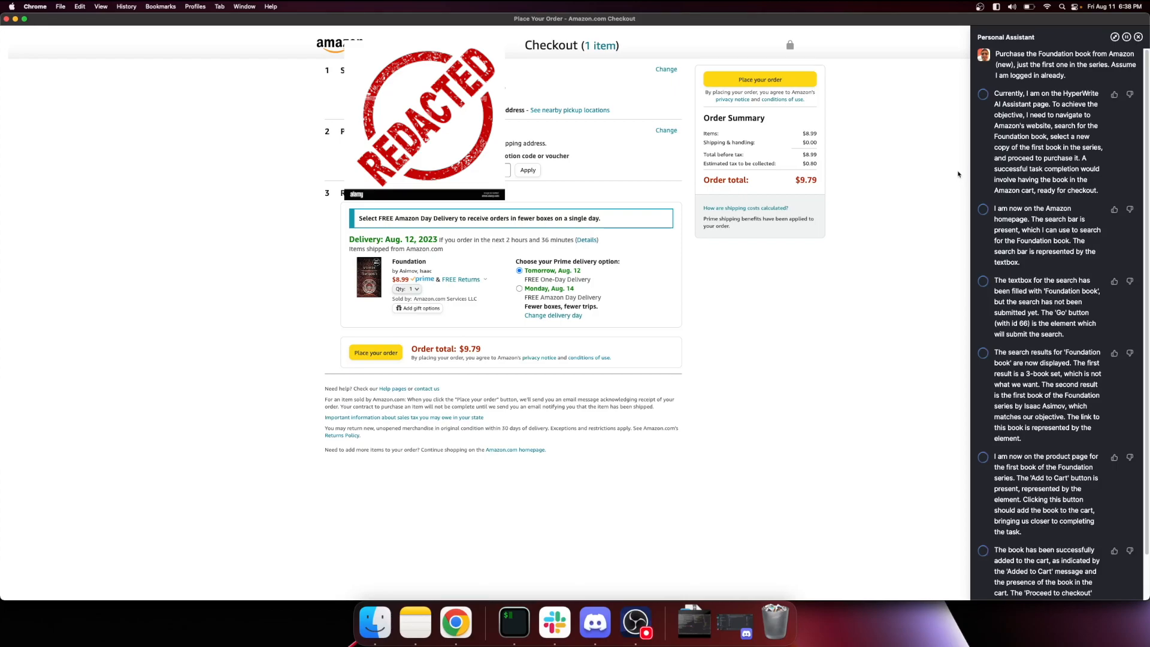
{"action": "scroll", "scroll_direction": "down", "scroll_amount": 3}
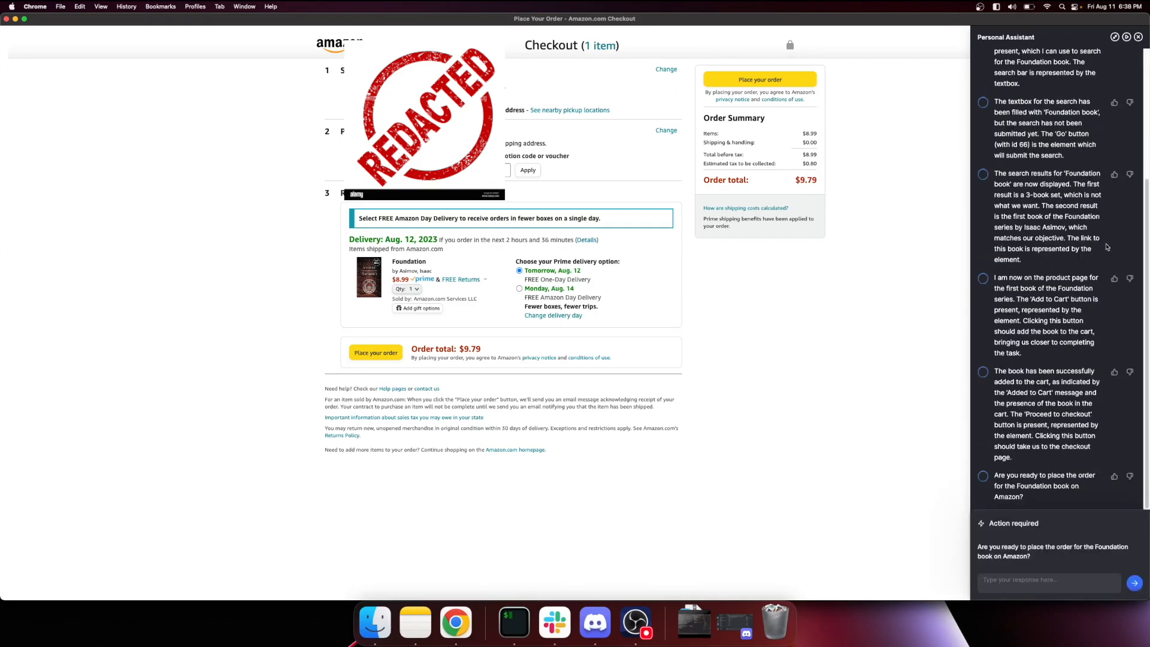
{"action": "left_click", "coordinate": [1050, 579]}
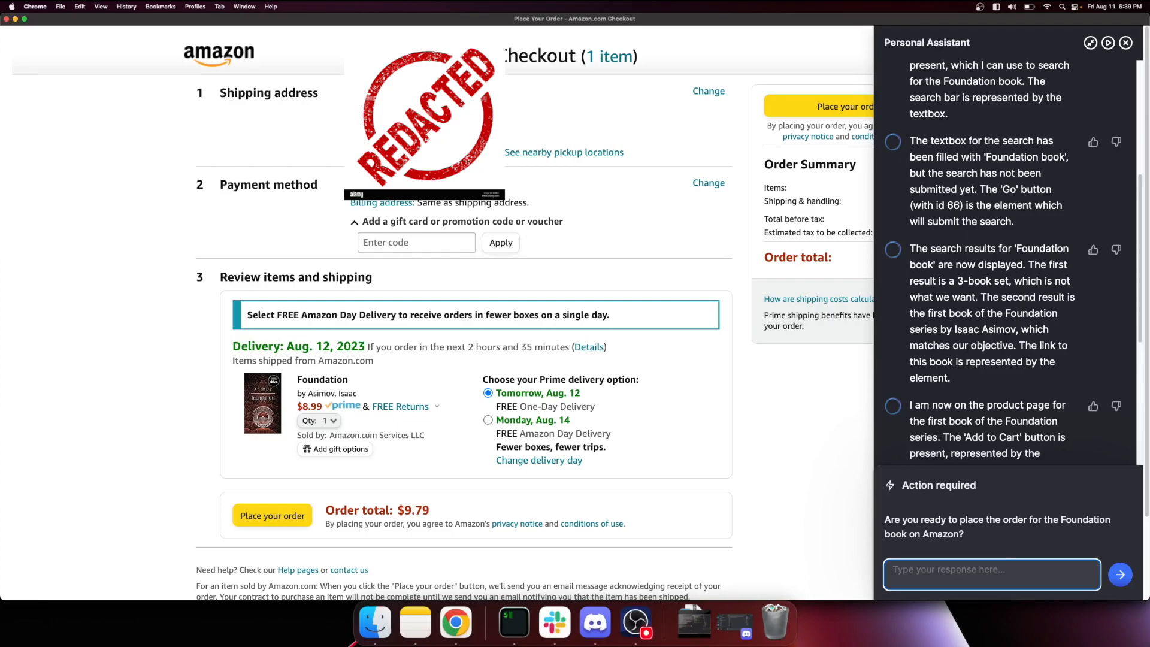
{"action": "mouse_move", "coordinate": [900, 582]}
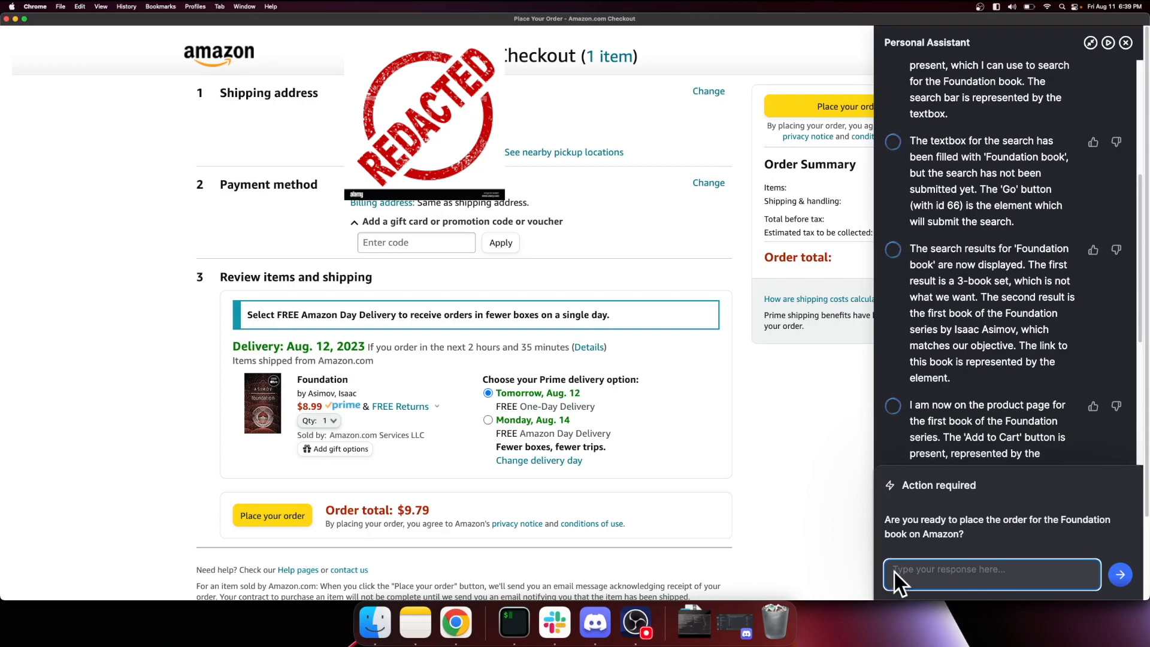
Step: Reply yes (with second-guessing remarks) to confirm placing the Foundation order and send it
{"action": "type", "text": "y"}
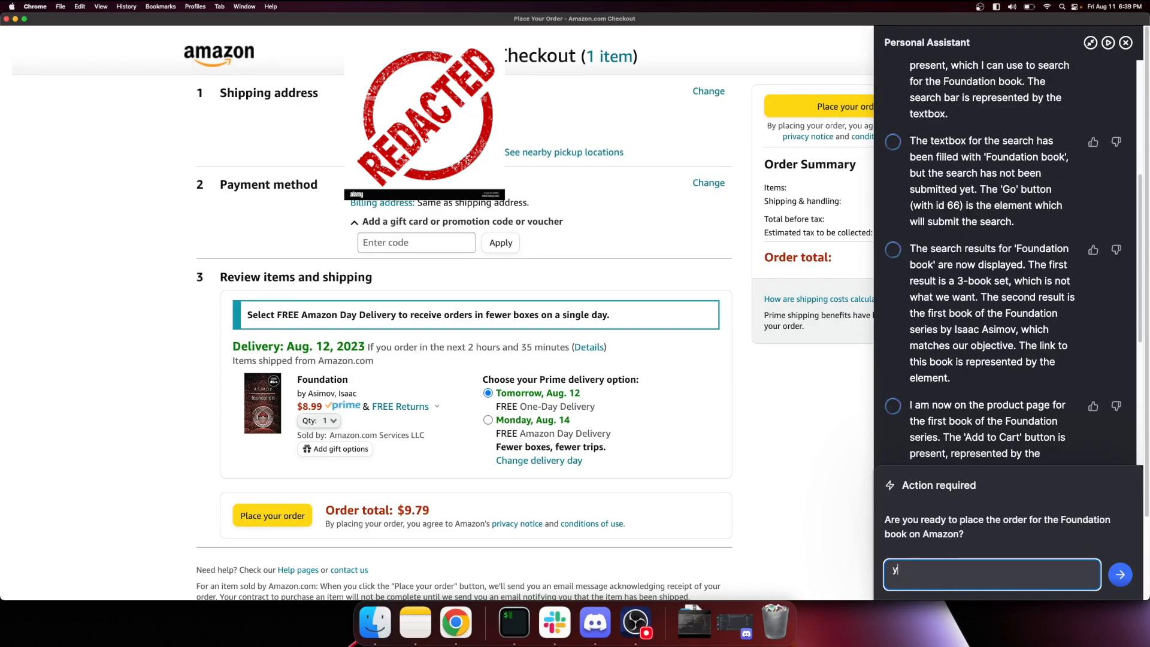
{"action": "type", "text": "i dont know"}
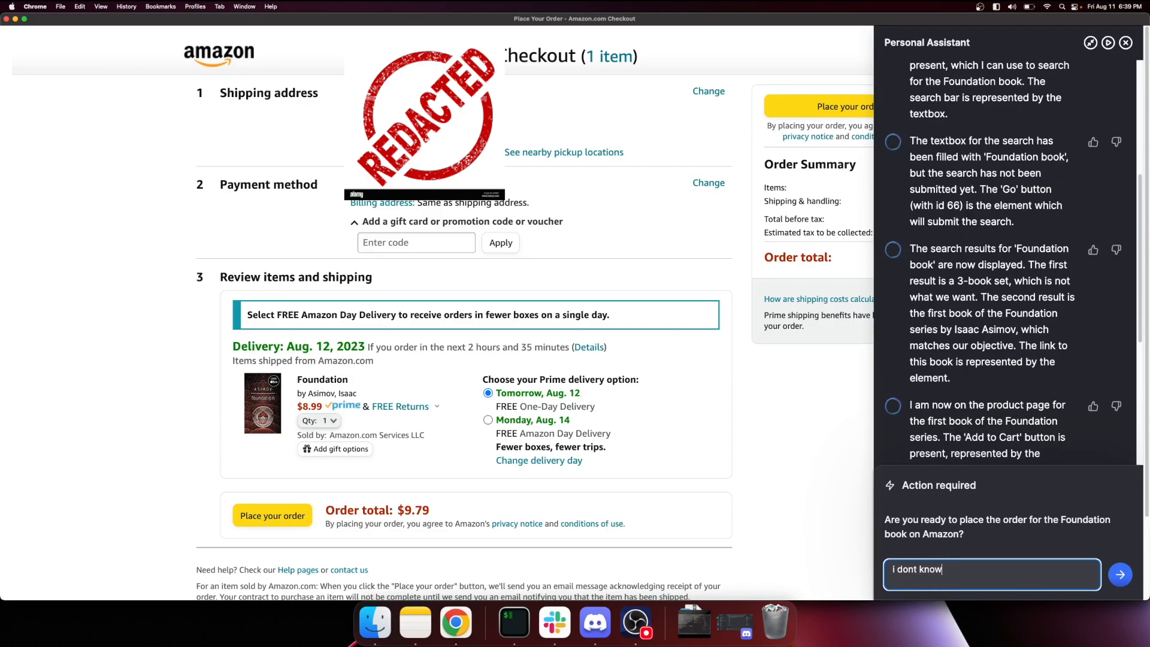
{"action": "type", "text": "..you're making me second"}
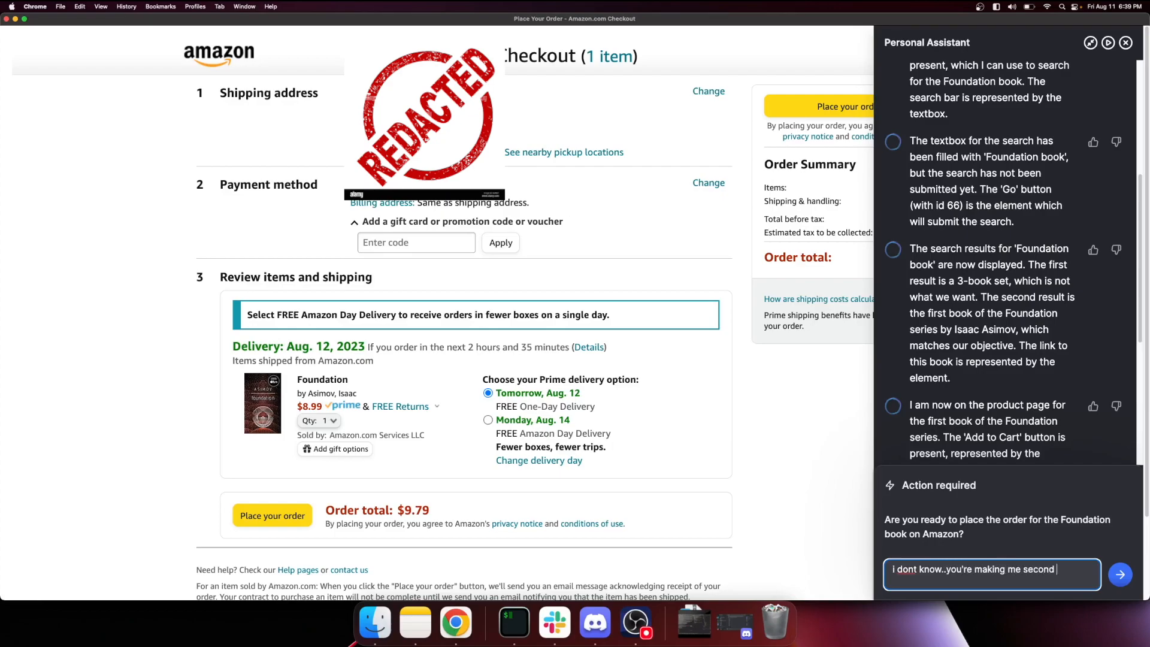
{"action": "type", "text": "guess myself now...."}
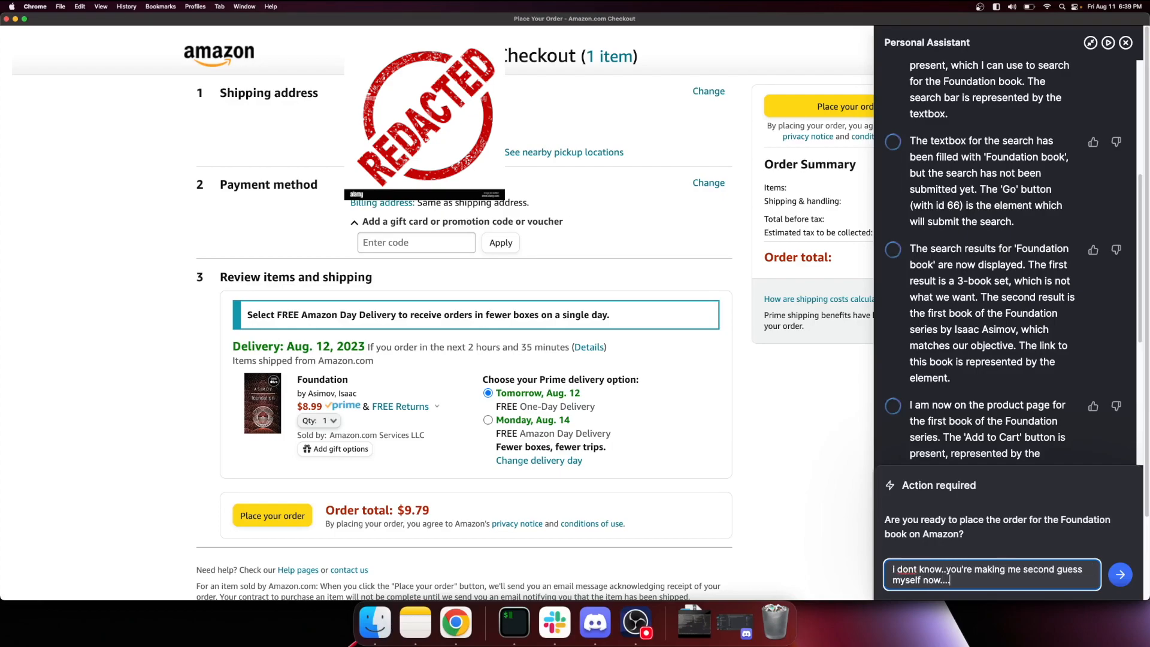
{"action": "left_click", "coordinate": [1119, 574]}
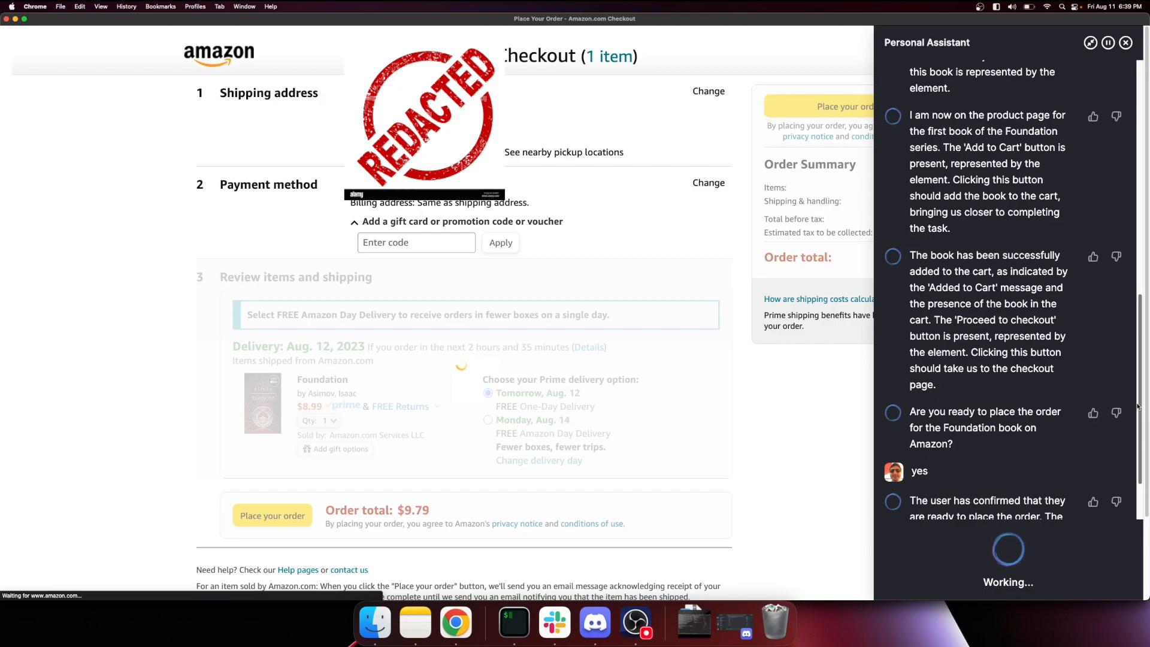
Step: Give the Foundation purchase a thumbs up as 'went perfectly', submit feedback and start a new task
{"action": "left_click", "coordinate": [272, 516]}
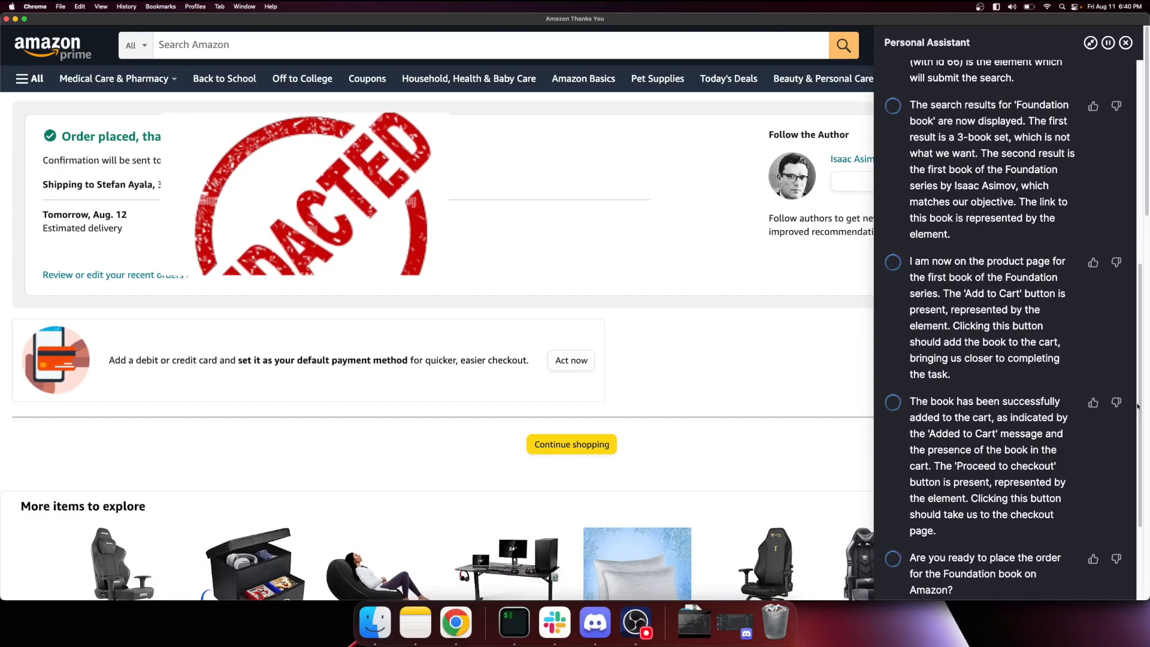
{"action": "left_click", "coordinate": [416, 623]}
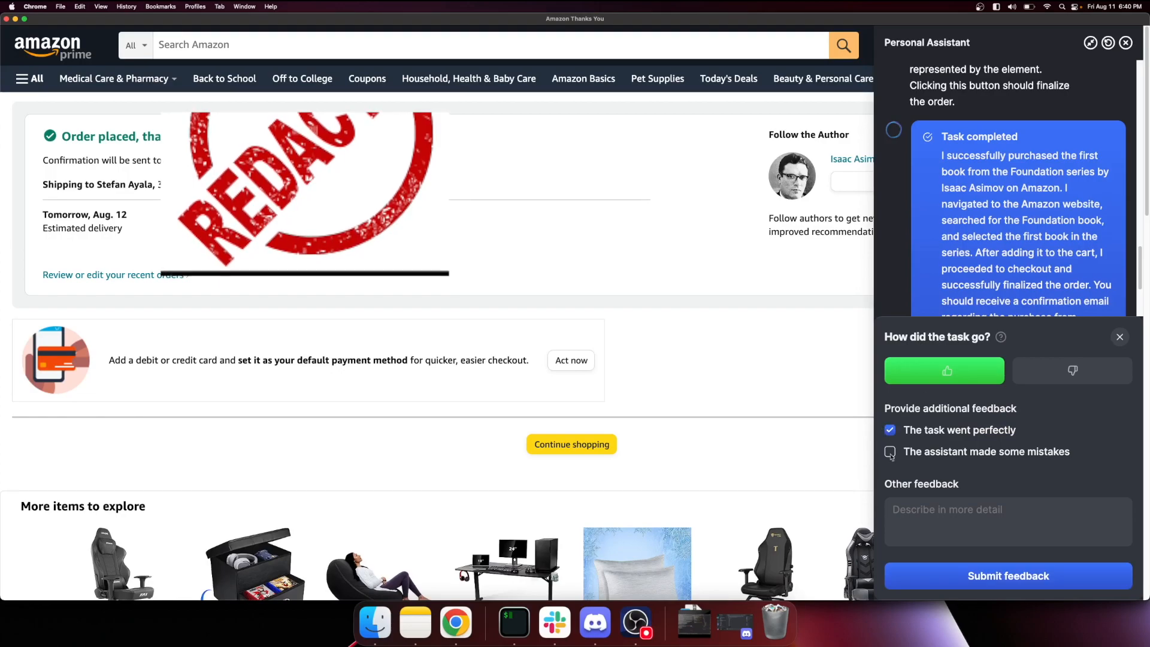
{"action": "left_click", "coordinate": [1008, 576]}
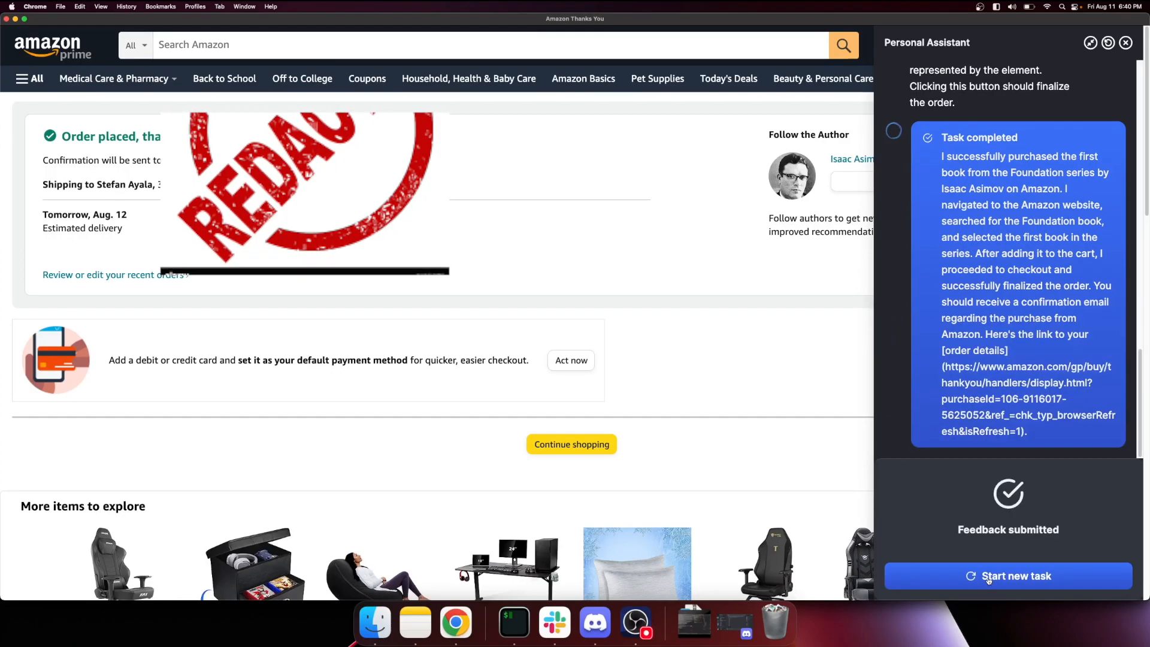
{"action": "left_click", "coordinate": [1008, 576]}
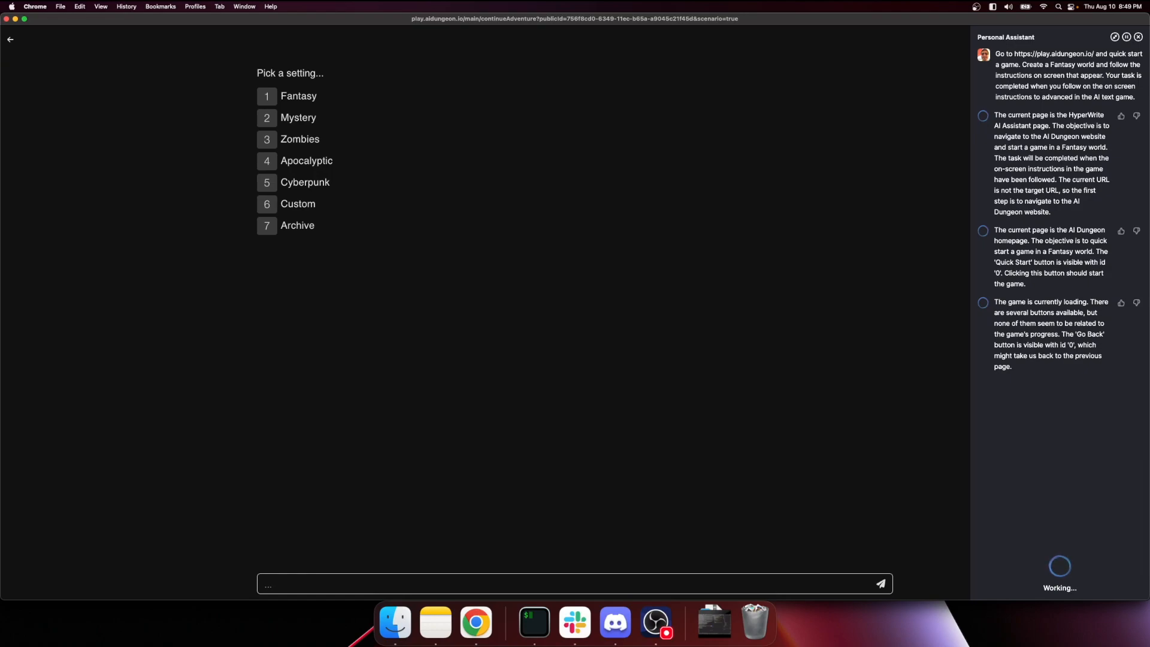
Step: Let the agent quick-start an AI Dungeon game and pick the Fantasy setting
{"action": "left_click", "coordinate": [298, 96]}
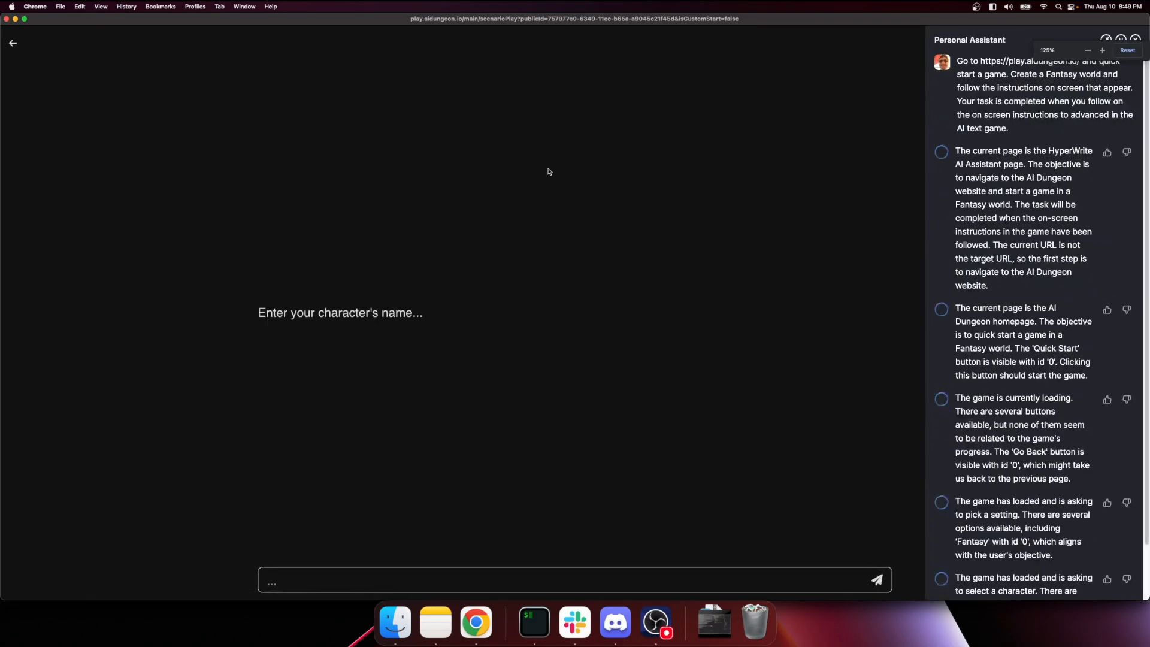
Step: Let the agent create noble character John and propose 'Defend the keep' as the first action
{"action": "scroll", "scroll_direction": "down", "scroll_amount": 3}
{"action": "type", "text": "Defend the keep"}
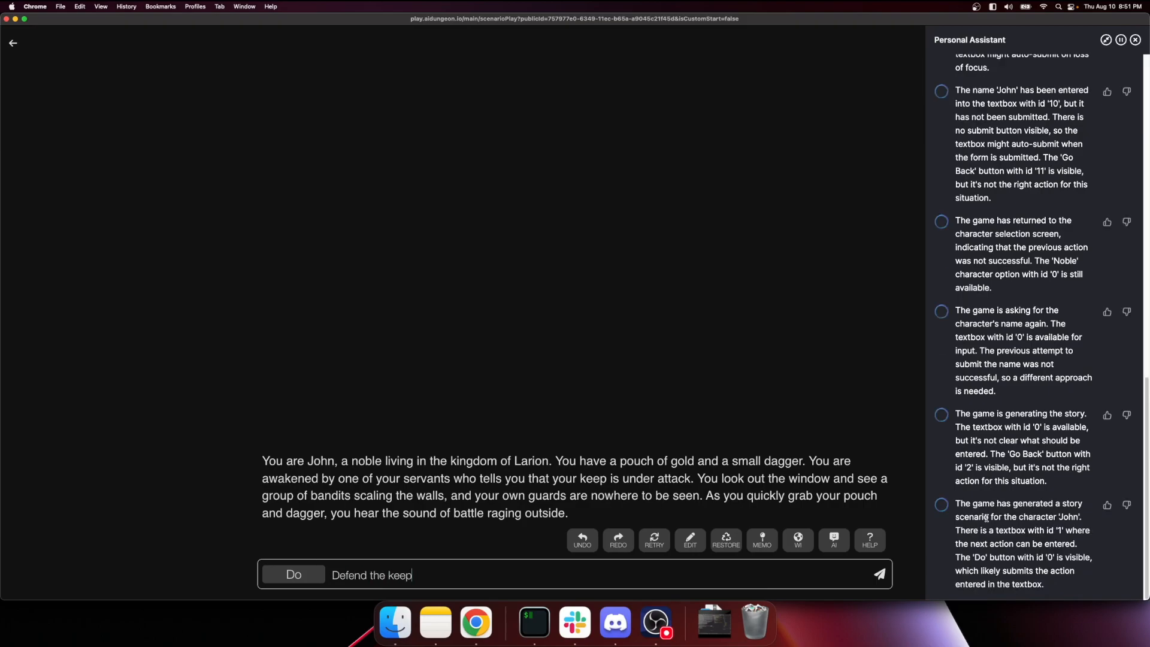
Step: Let the agent submit Defend the keep, Gather the servants, Prepare for battle and Charge at the bandits
{"action": "left_click", "coordinate": [878, 574]}
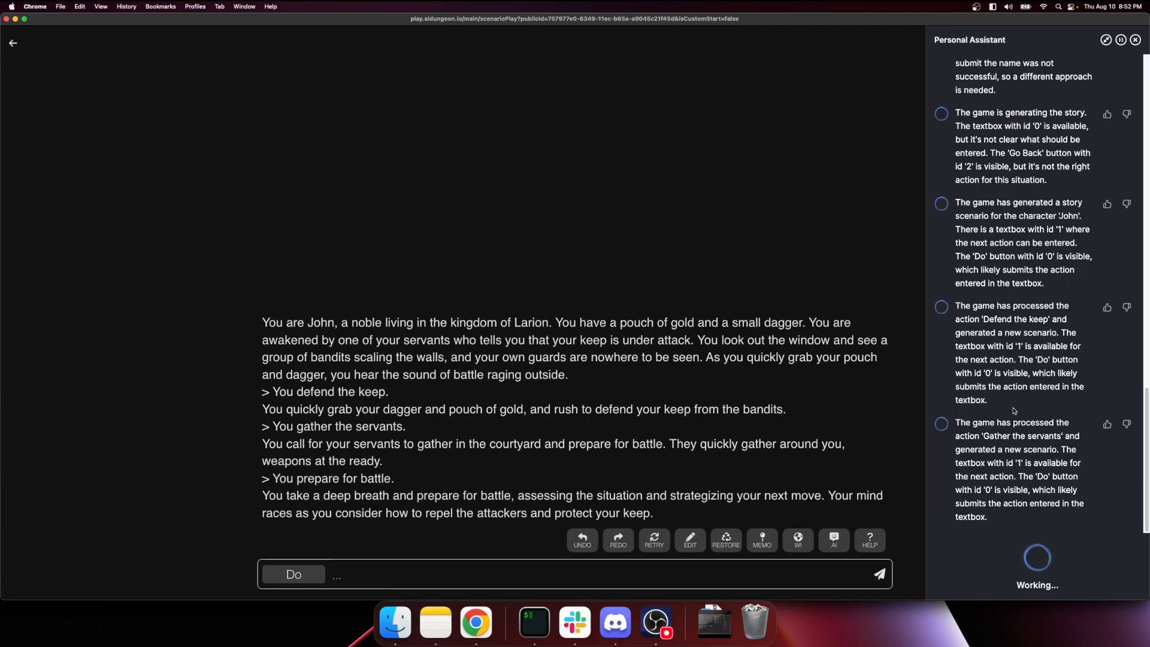
{"action": "type", "text": "Charge at the bandits"}
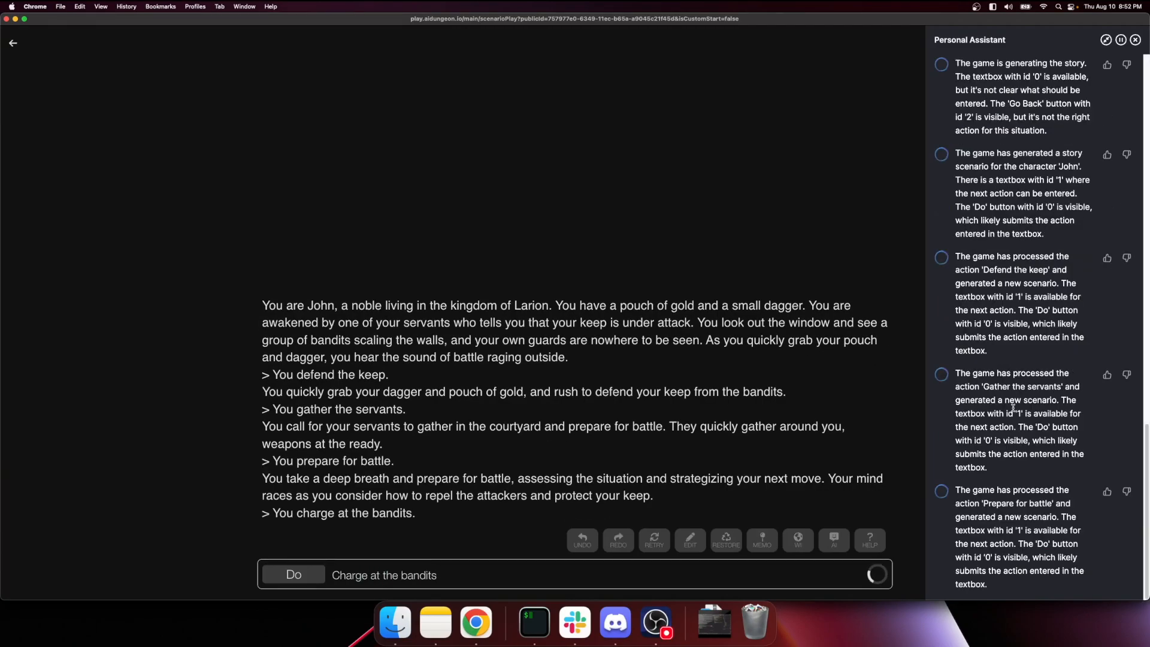
{"action": "scroll", "scroll_direction": "down", "scroll_amount": 3}
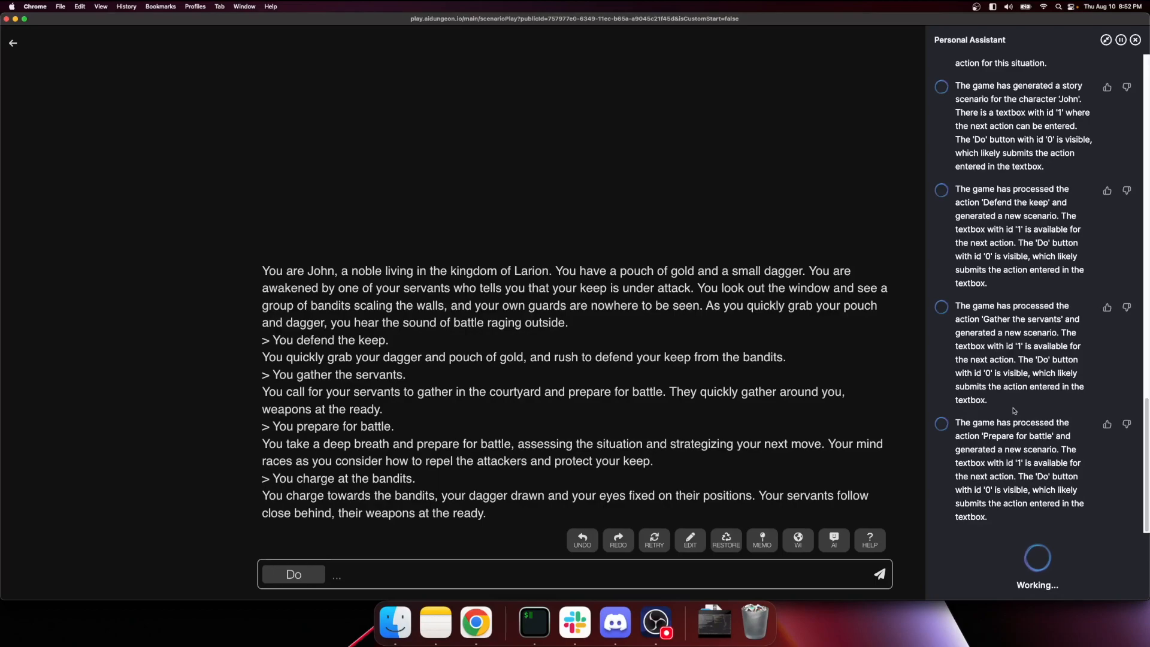
Step: Submit the actions 'Fight with all my might' and 'Start a new day' in AI Dungeon's Do box
{"action": "type", "text": "Fight with all my m"}
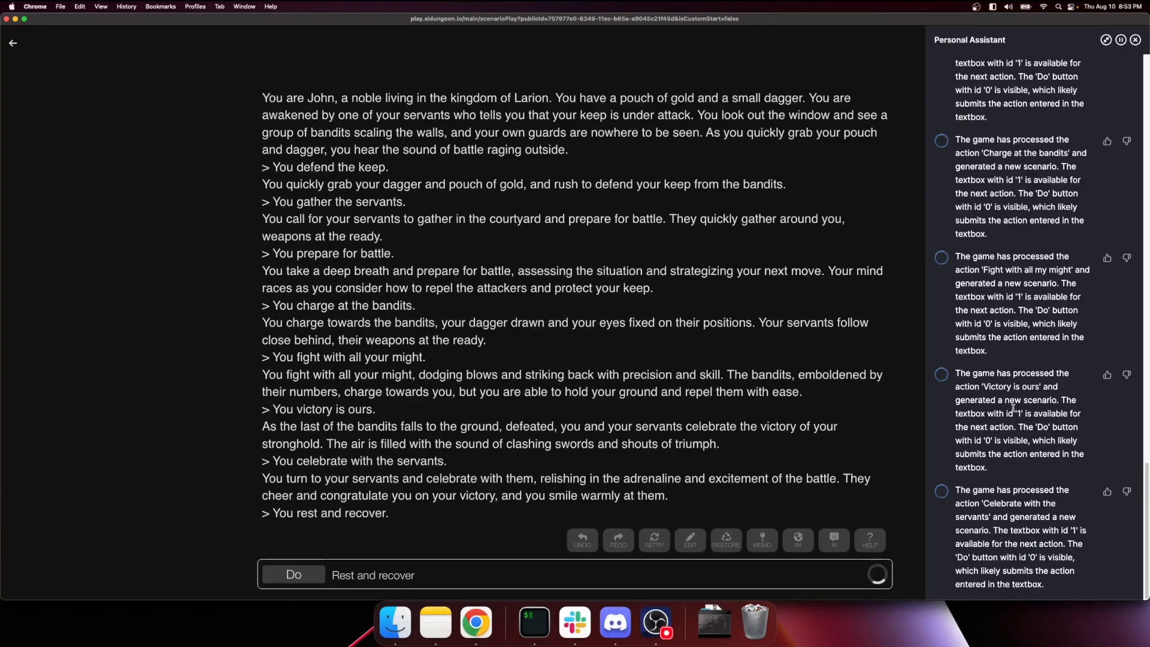
{"action": "left_click", "coordinate": [293, 574]}
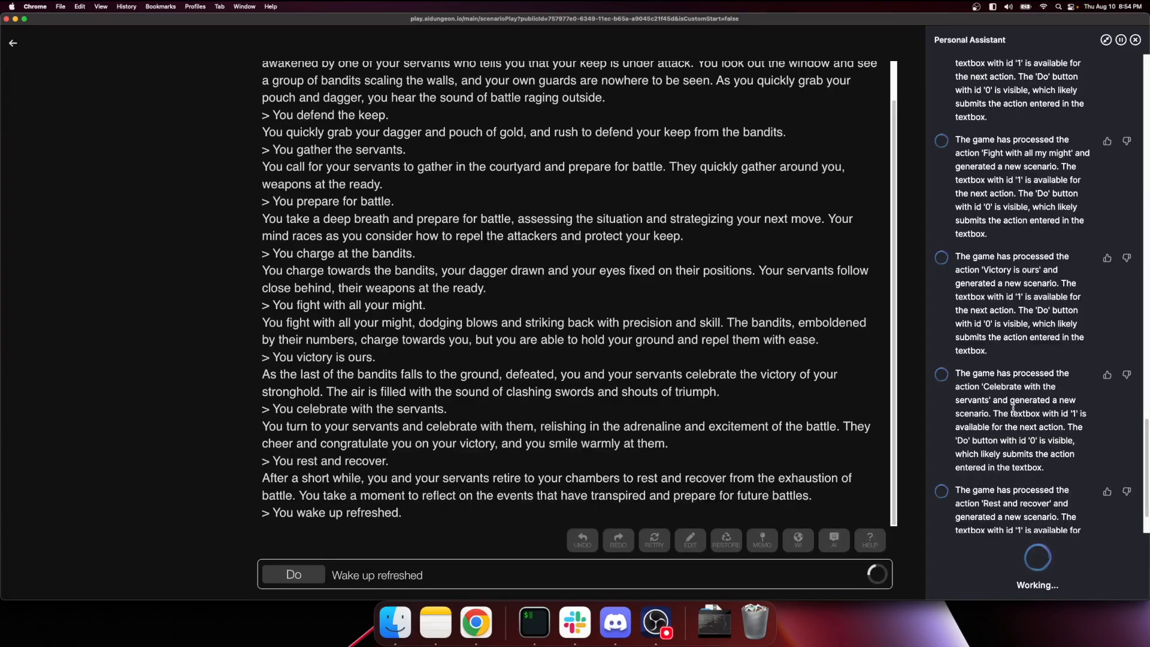
{"action": "left_click", "coordinate": [292, 574]}
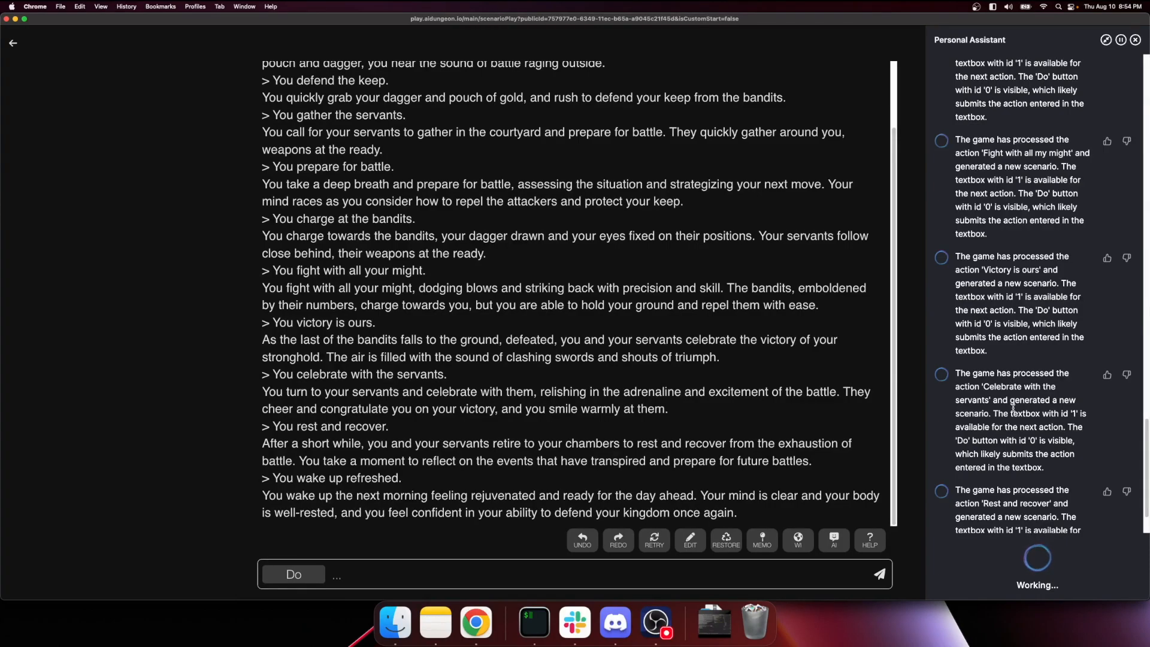
{"action": "type", "text": "Start a new day"}
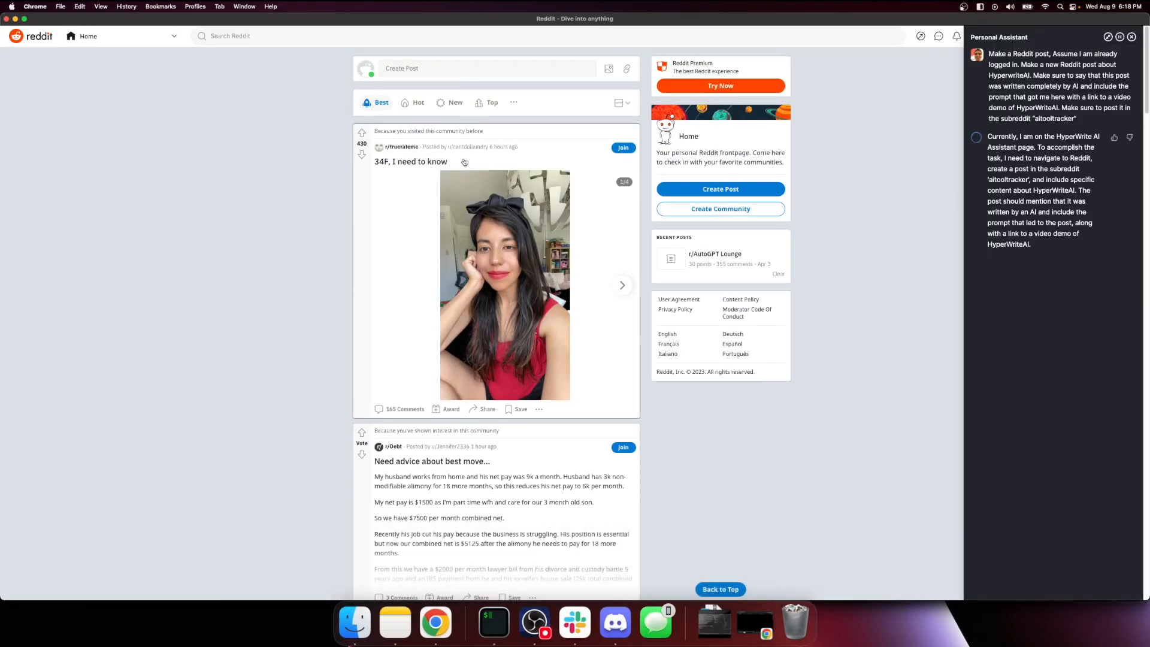
Step: Search the community picker for 'aitooltracker' and choose r/AIToolTracker for the post
{"action": "left_click", "coordinate": [720, 188]}
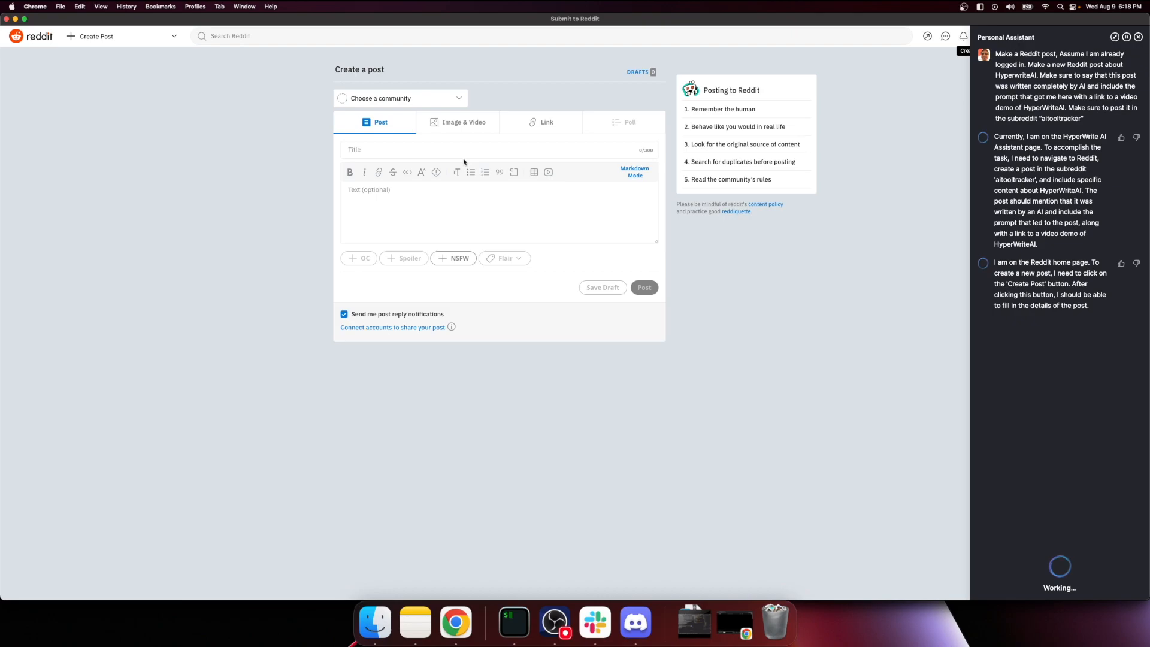
{"action": "type", "text": "aitooltracker"}
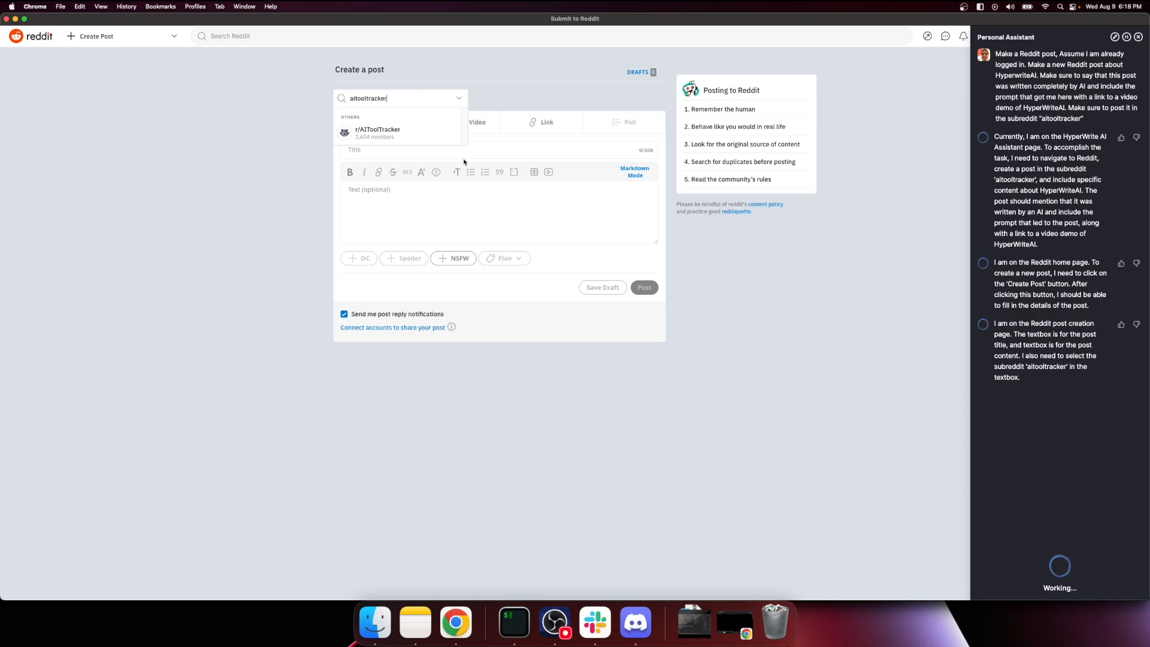
{"action": "left_click", "coordinate": [378, 132]}
{"action": "type", "text": "This post is written completely by an AI - HyperWriteAI"}
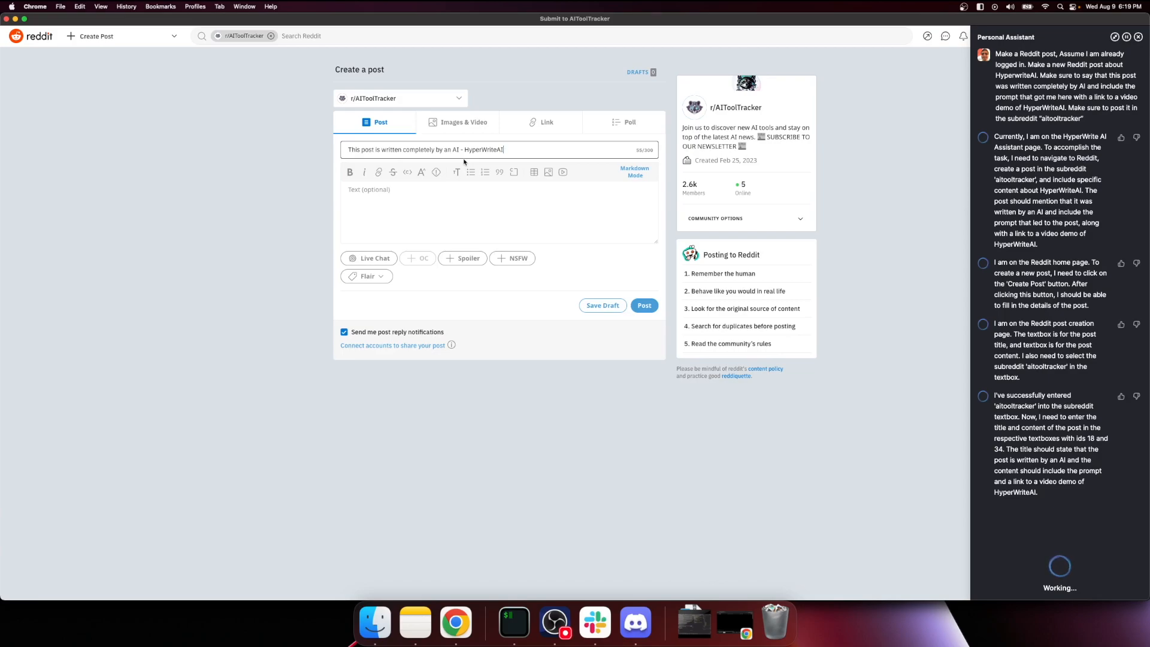
Step: Fill the body with the generating prompt and demo link, then publish the post to r/AIToolTracker
{"action": "type", "text": "This post was generated in response to the following prompt: 'Make a Reddit post about HyperWriteAI. Make sure to say that this post was written completely by"}
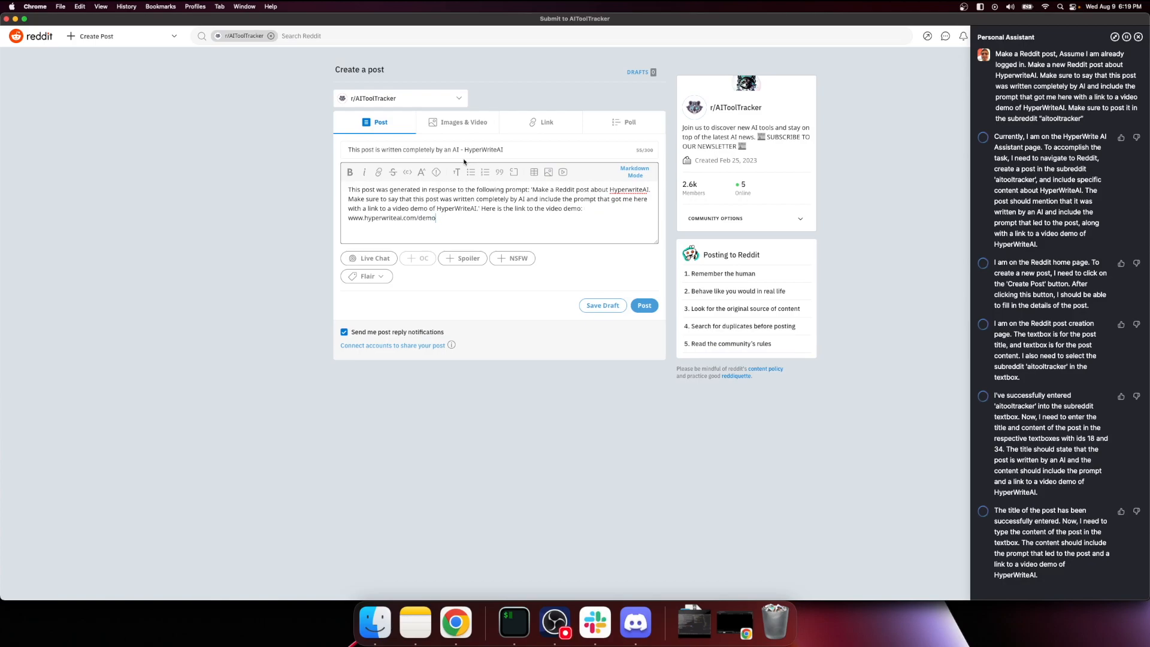
{"action": "left_click", "coordinate": [1139, 38]}
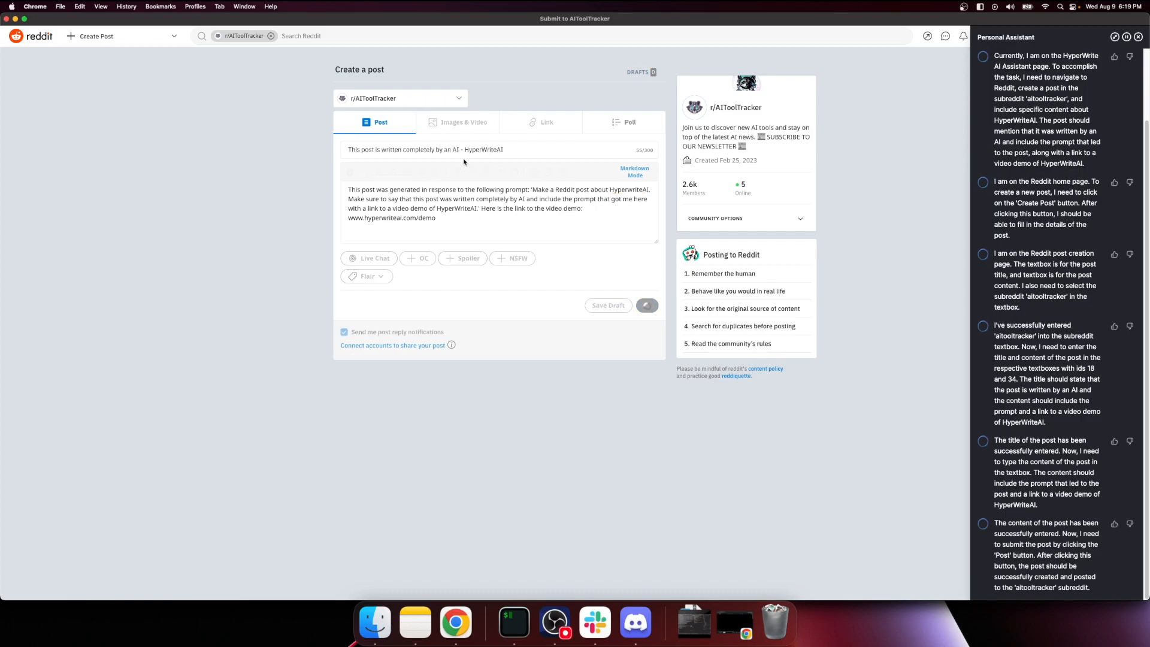
{"action": "left_click", "coordinate": [646, 305]}
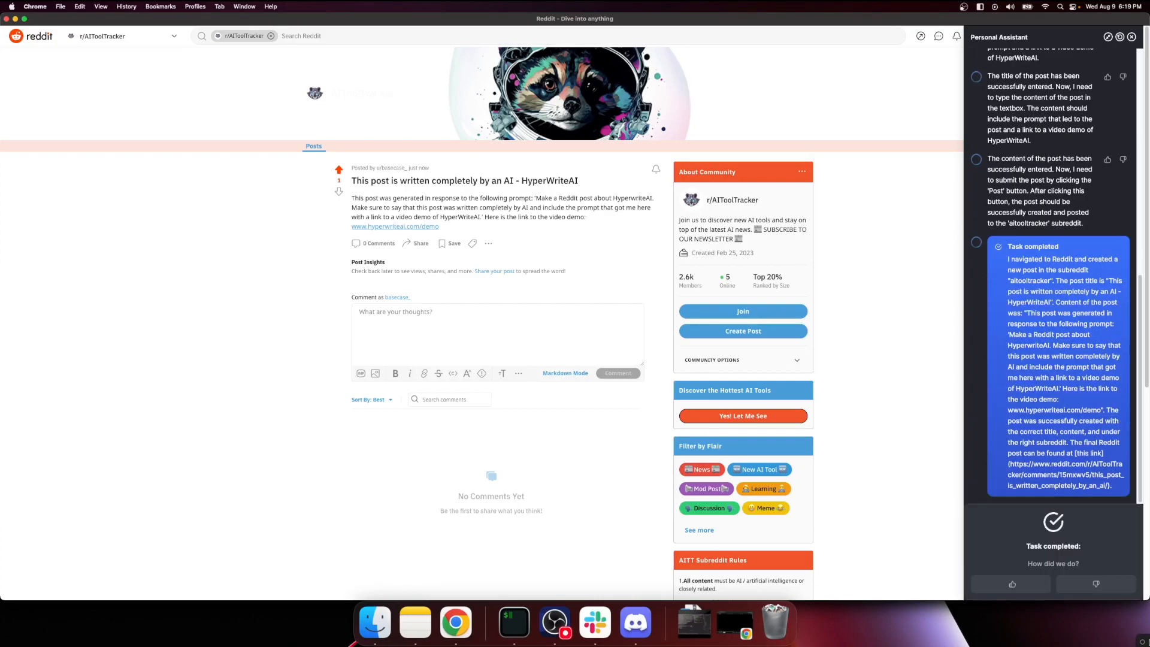
Step: Paste the 'Build a custom PC on Newegg' task from the notes into the assistant's request box
{"action": "left_click", "coordinate": [1012, 583]}
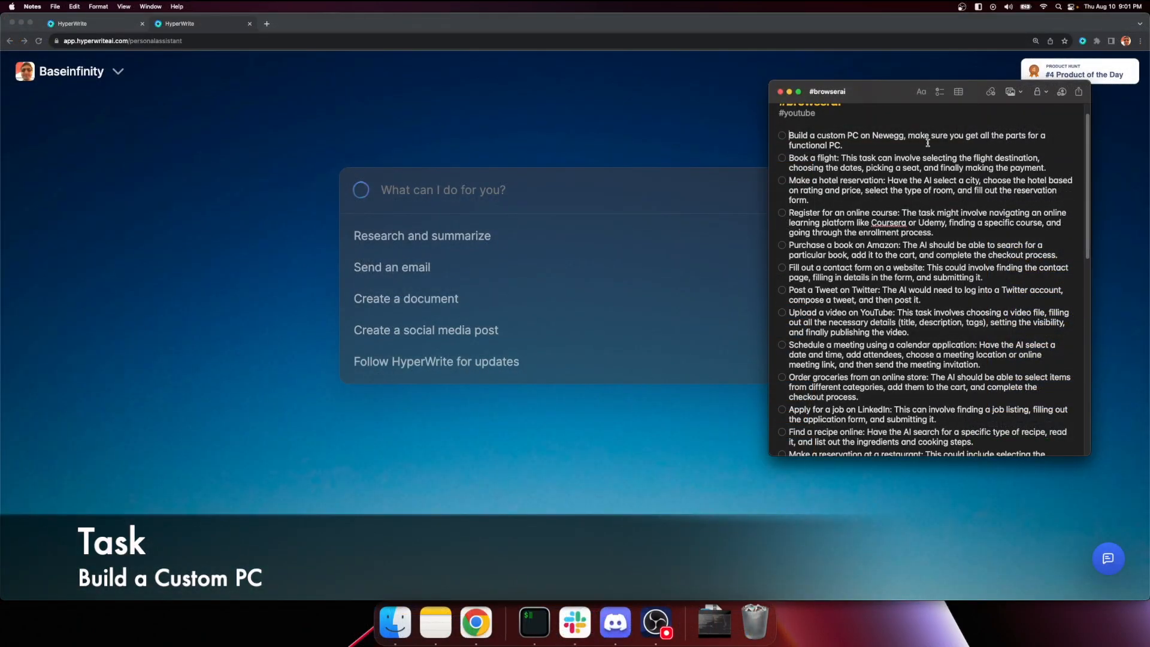
{"action": "scroll", "scroll_direction": "up", "scroll_amount": 3}
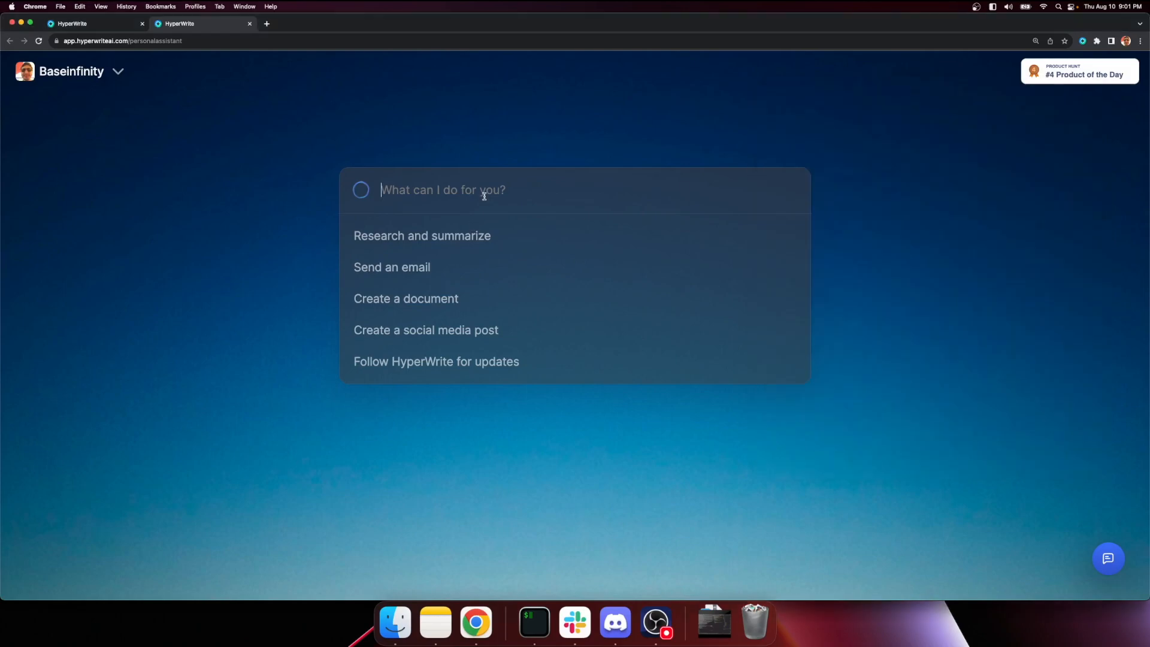
{"action": "type", "text": "- [ ] Build a custom PC on Newegg, make sure you get all the parts for a functional PC."}
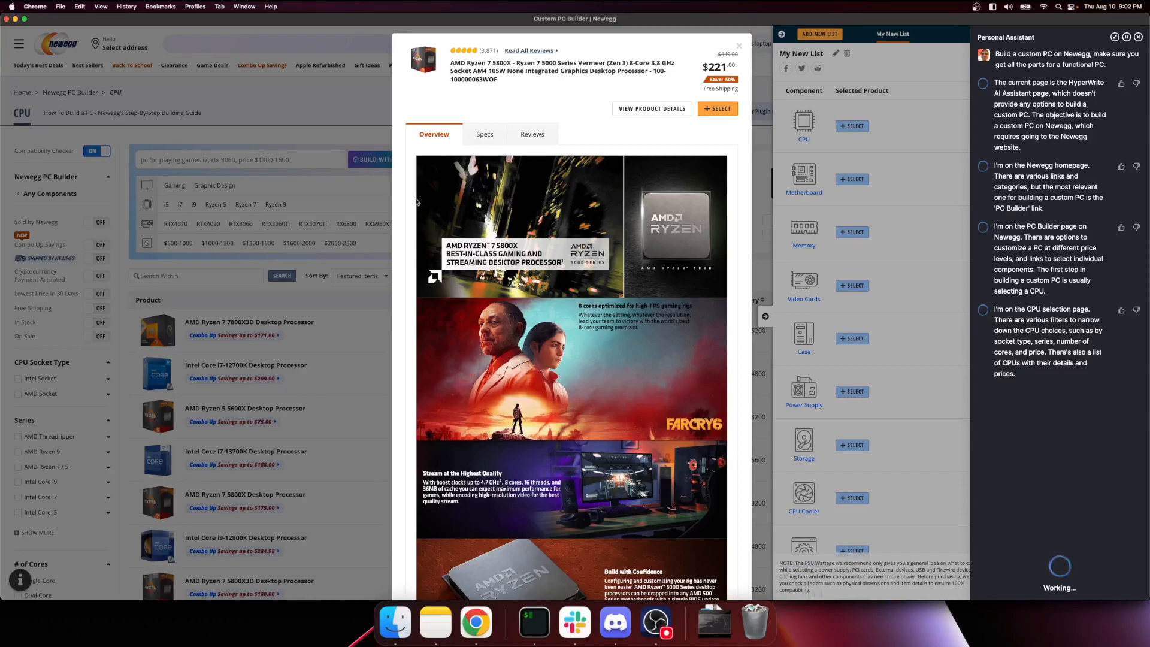
Step: Add the Ryzen 7 5800X CPU and MSI MAG B550 TOMAHAWK motherboard to the build list
{"action": "left_click", "coordinate": [717, 109]}
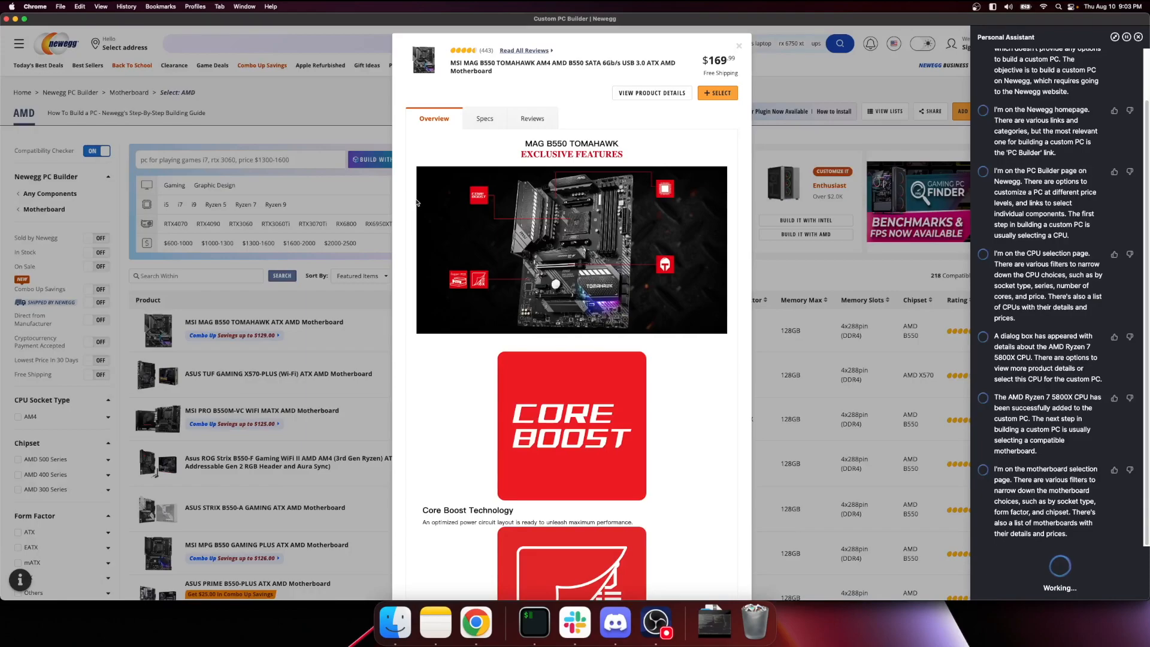
{"action": "left_click", "coordinate": [740, 45]}
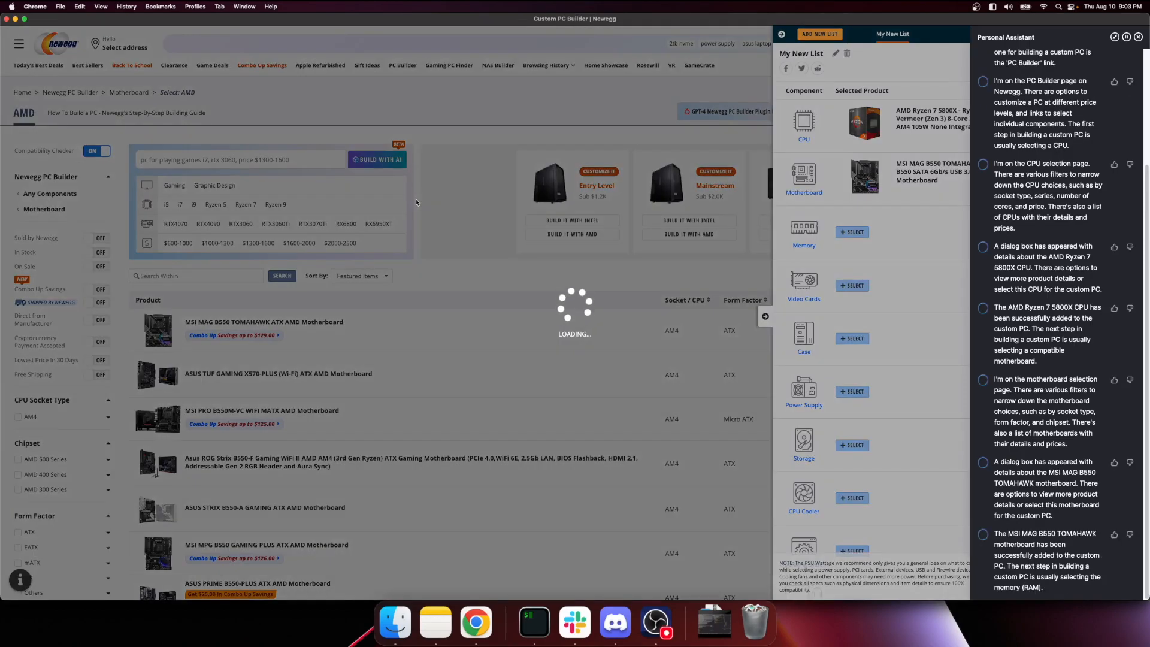
Step: Add the G.SKILL Ripjaws V memory kit and review the GIGABYTE RTX 3070 video card details
{"action": "left_click", "coordinate": [852, 231]}
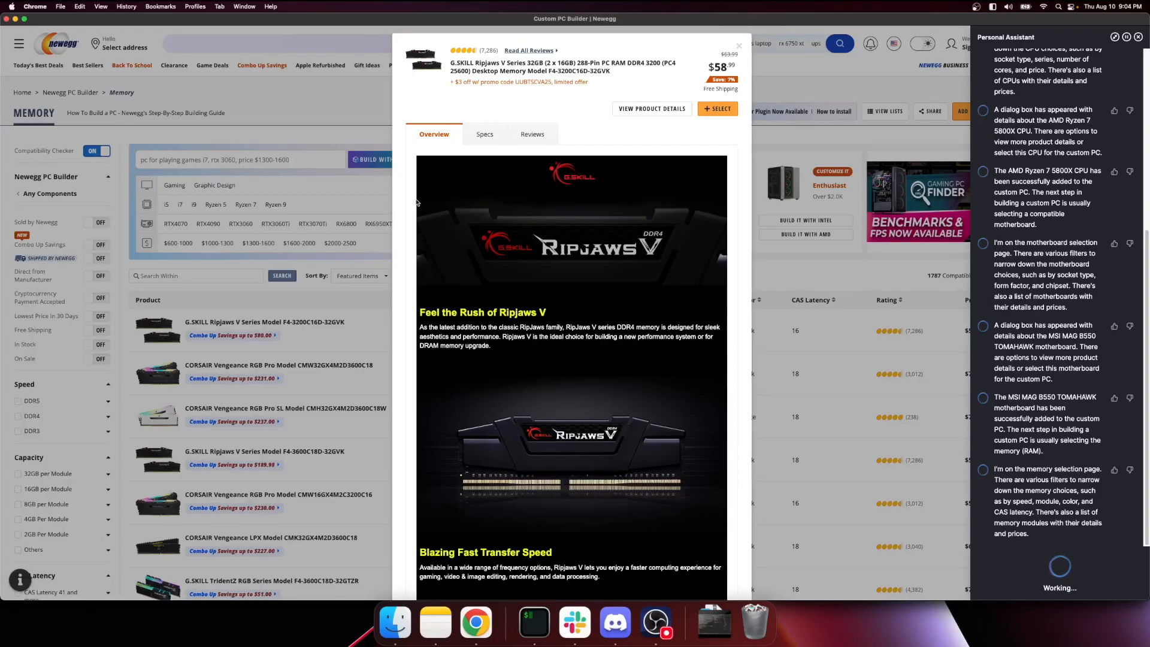
{"action": "left_click", "coordinate": [740, 44]}
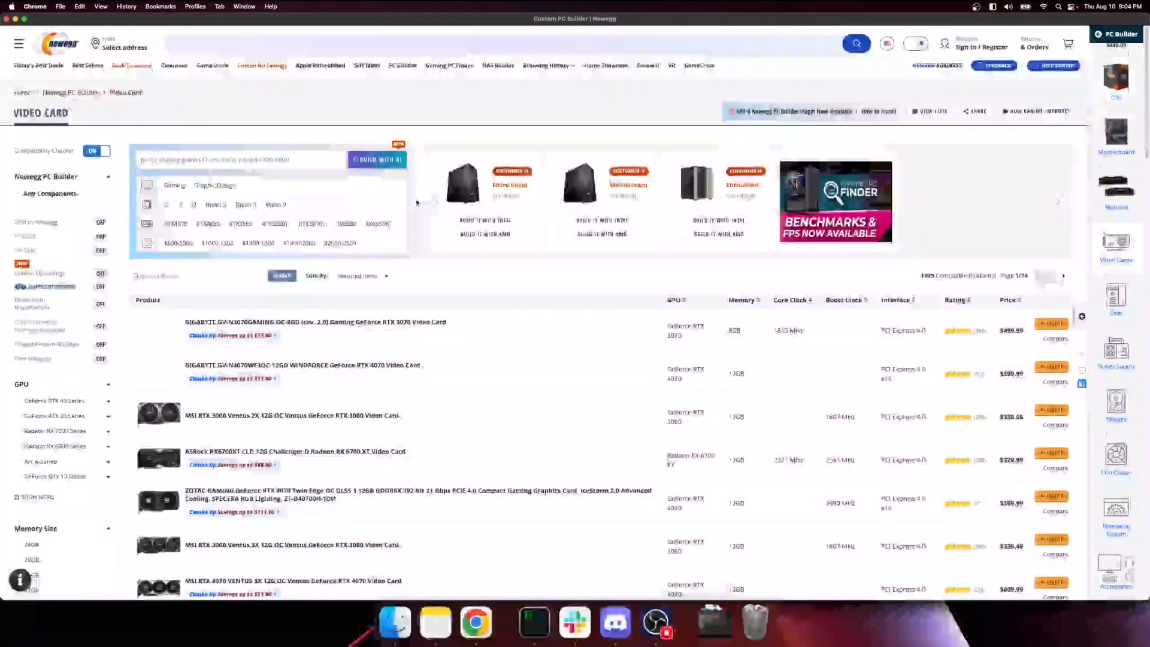
{"action": "left_click", "coordinate": [1118, 34]}
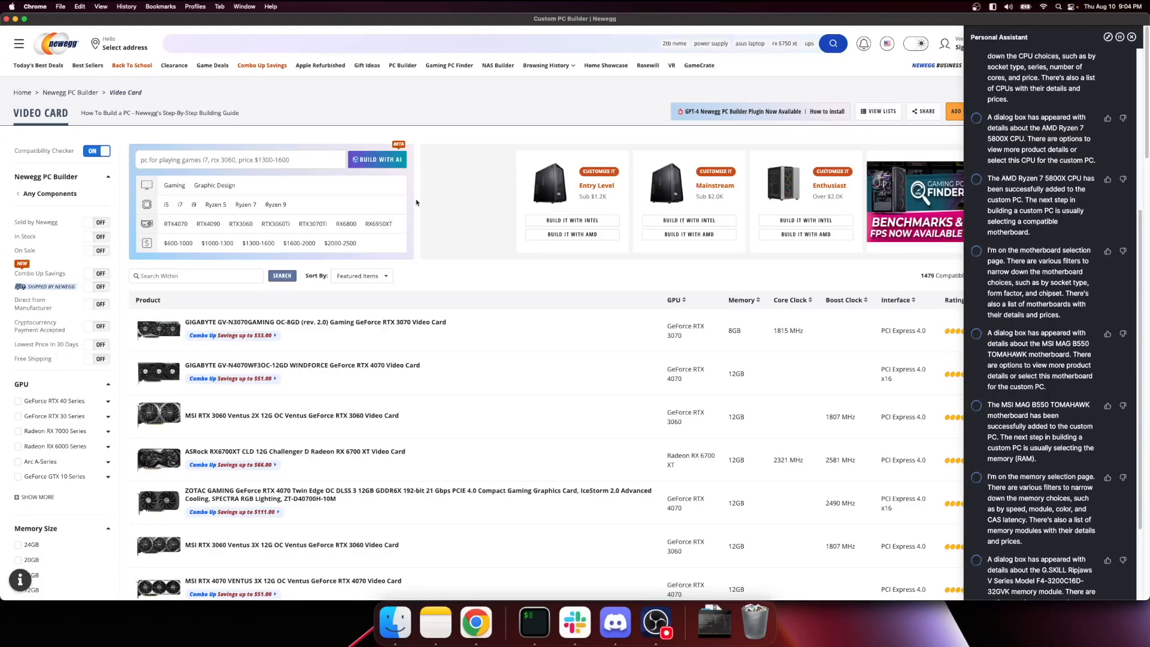
{"action": "scroll", "scroll_direction": "down", "scroll_amount": 3}
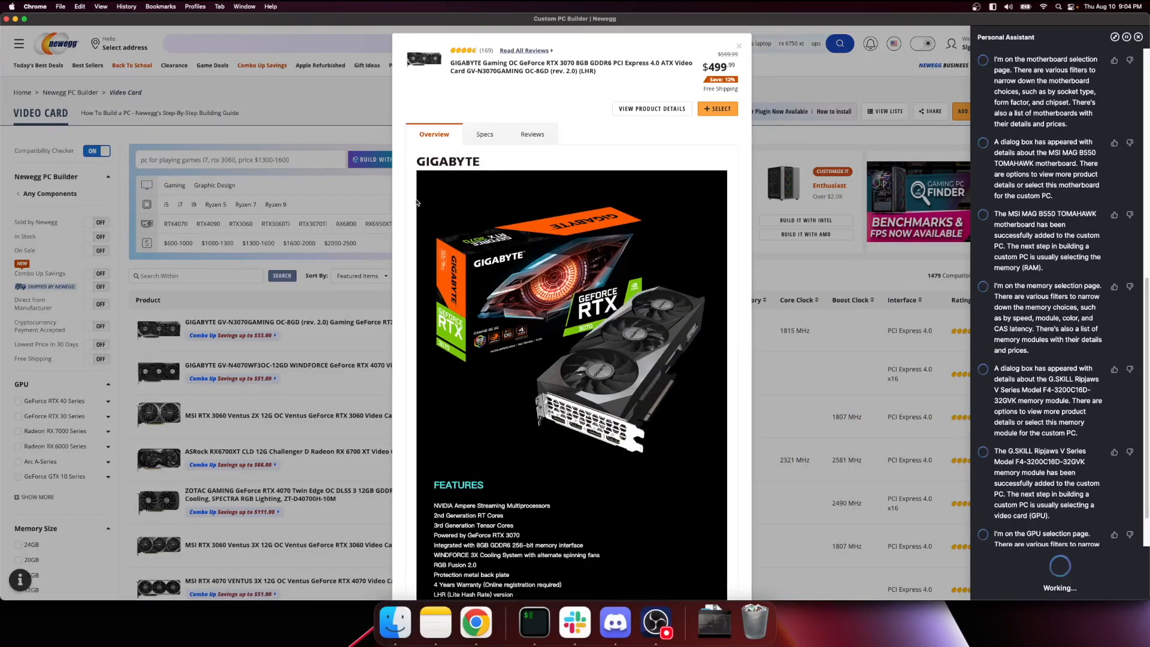
{"action": "scroll", "scroll_direction": "down", "scroll_amount": 3}
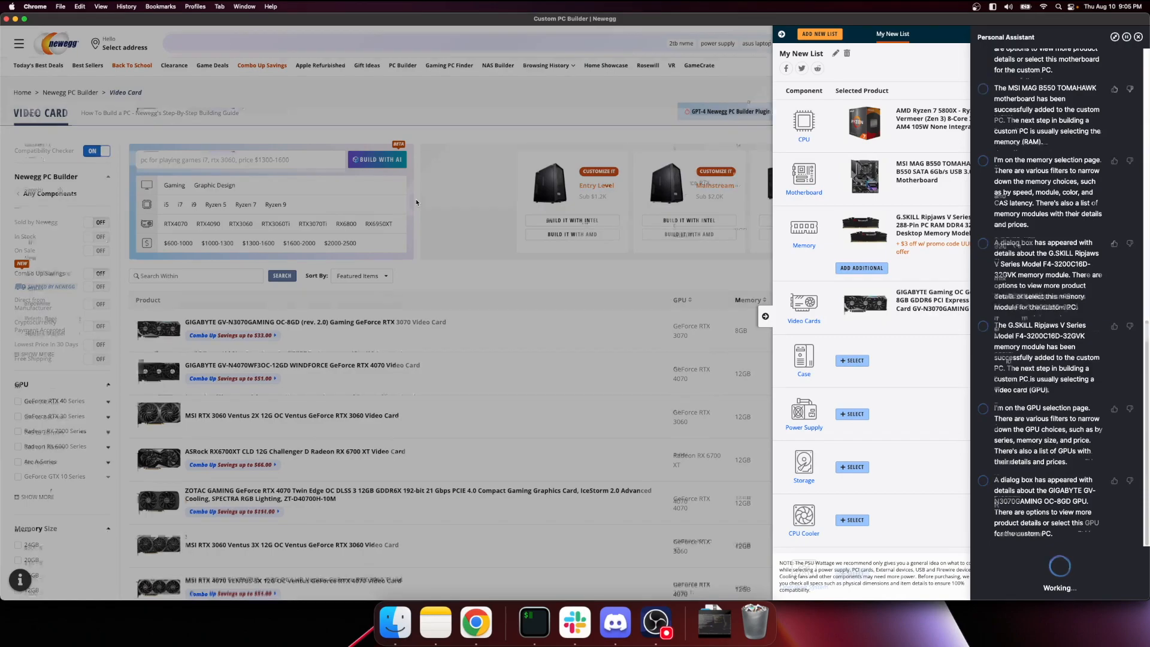
{"action": "scroll", "scroll_direction": "down", "scroll_amount": 3}
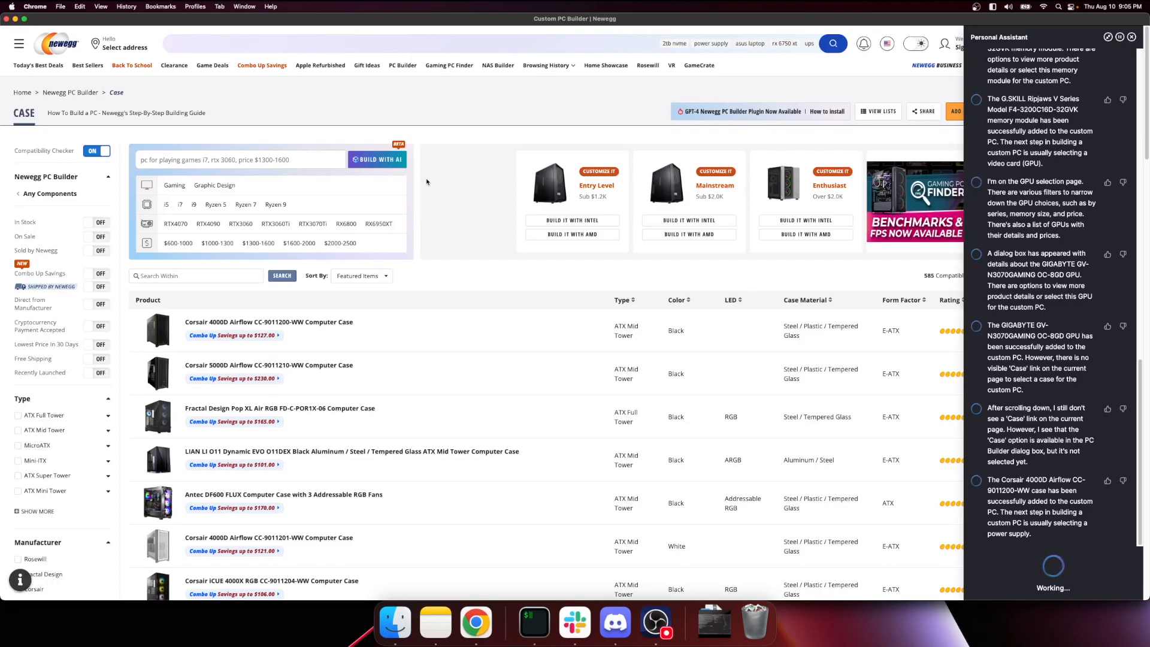
{"action": "scroll", "scroll_direction": "down", "scroll_amount": 3}
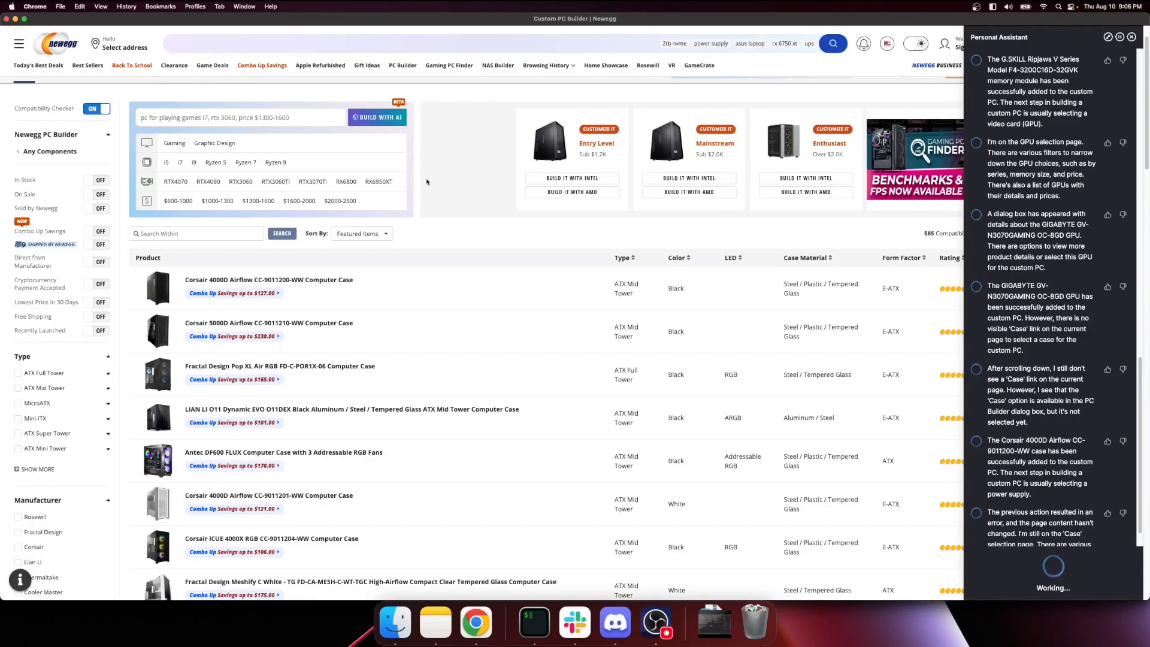
{"action": "scroll", "scroll_direction": "down", "scroll_amount": 3}
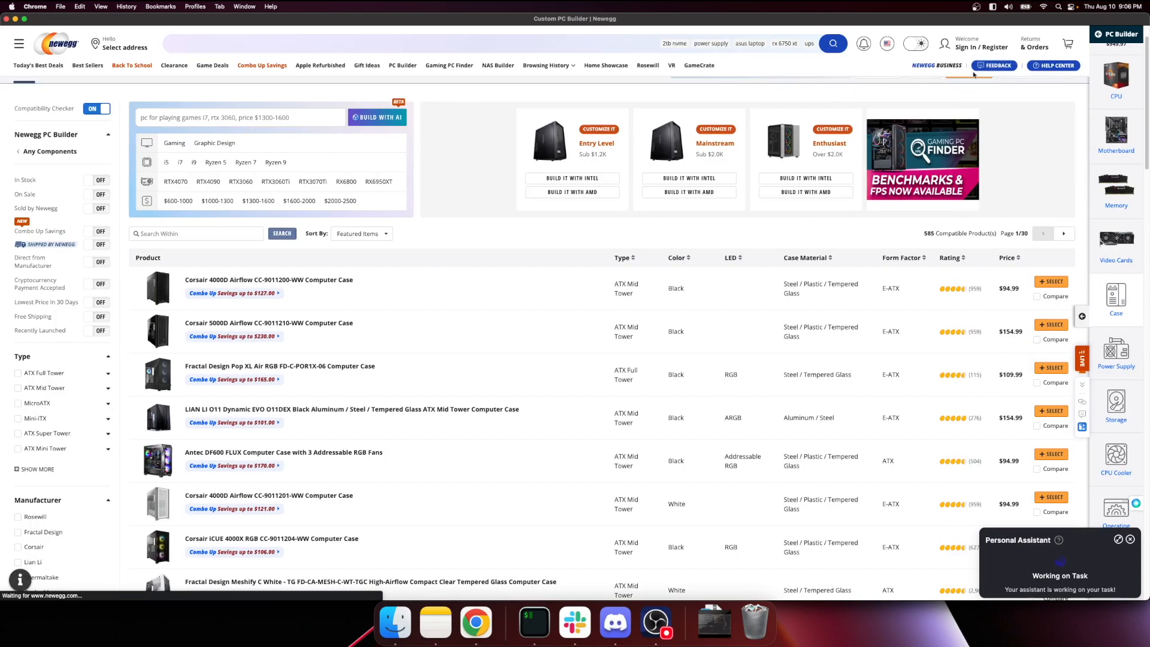
Step: Load the Power Supply product list and expand the assistant's progress panel
{"action": "left_click", "coordinate": [1116, 242]}
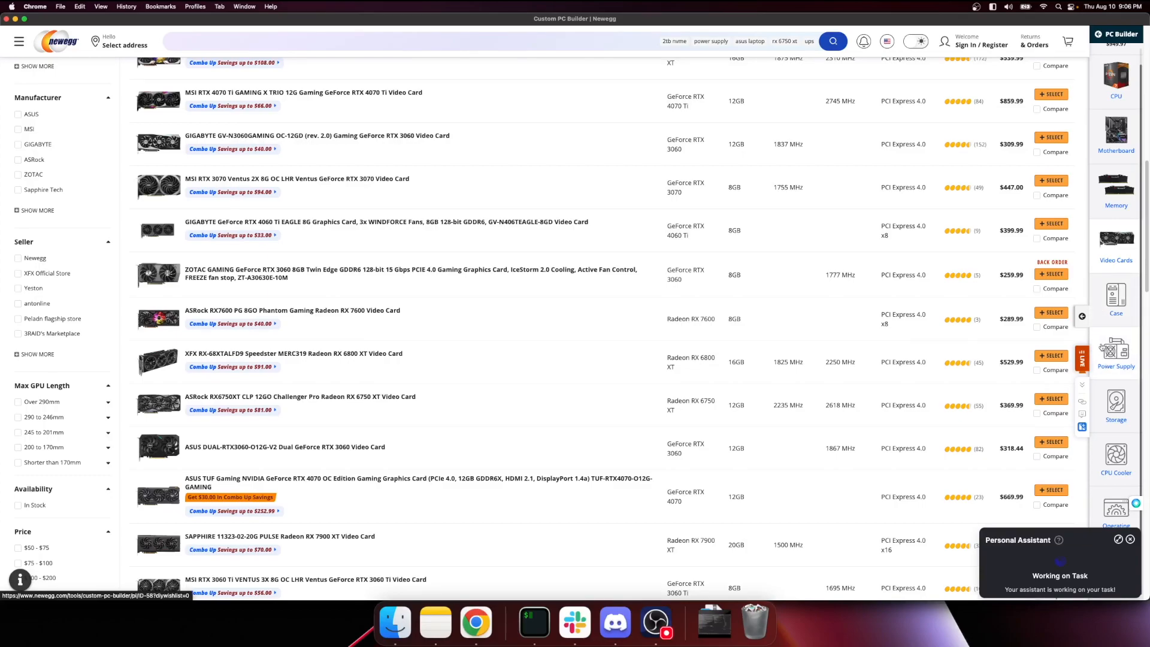
{"action": "mouse_move", "coordinate": [1099, 346]}
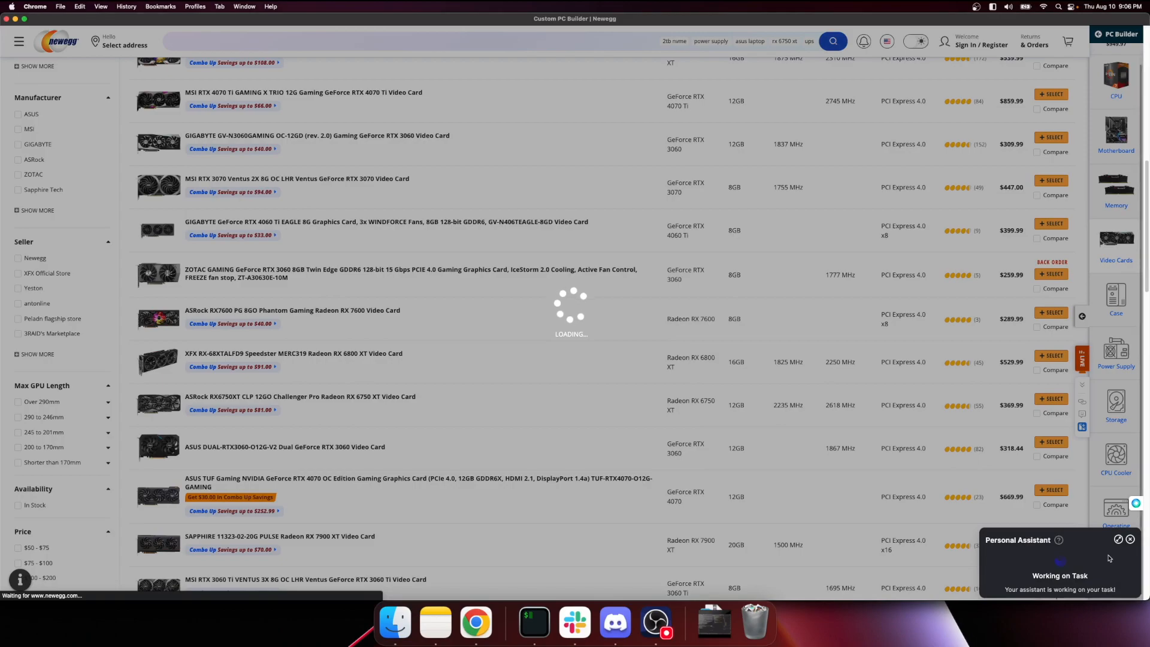
{"action": "left_click", "coordinate": [1116, 354]}
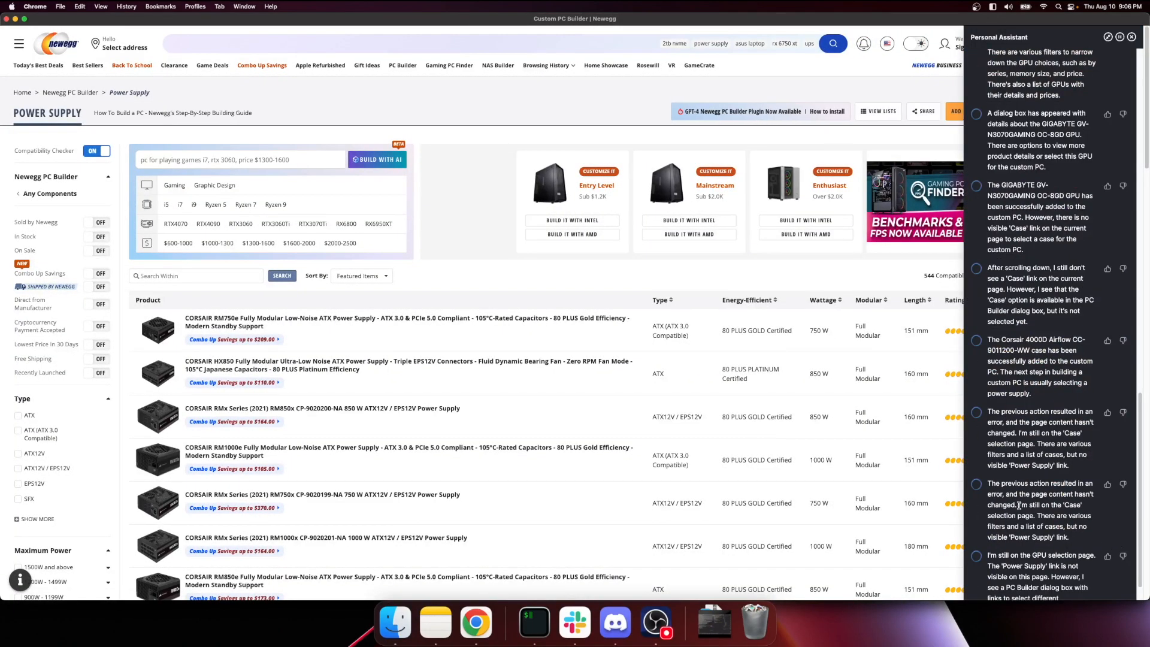
{"action": "scroll", "scroll_direction": "down", "scroll_amount": 3}
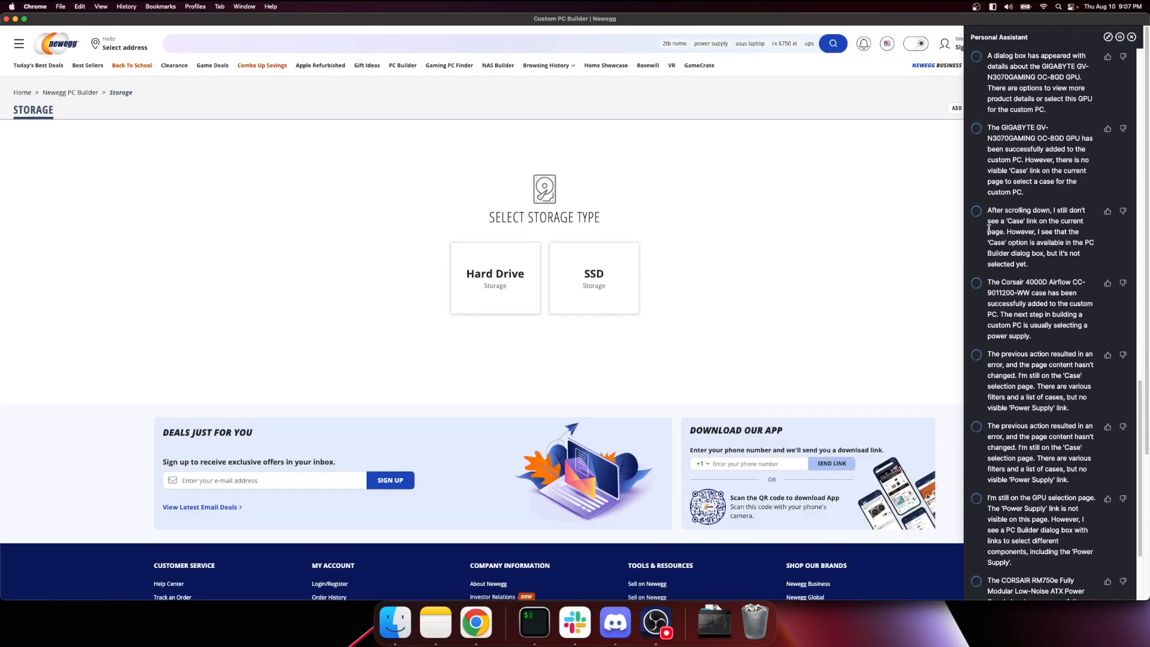
Step: Scroll the Storage selection page while the agent adds the CORSAIR RM750e PSU
{"action": "scroll", "scroll_direction": "down", "scroll_amount": 3}
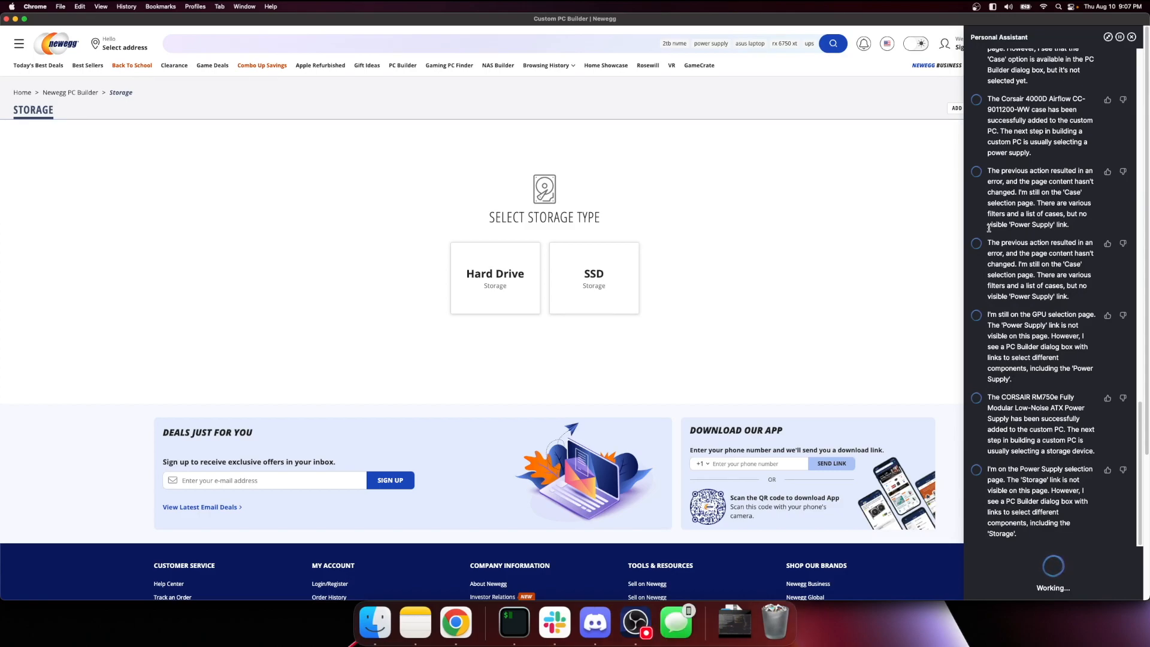
{"action": "scroll", "scroll_direction": "down", "scroll_amount": 3}
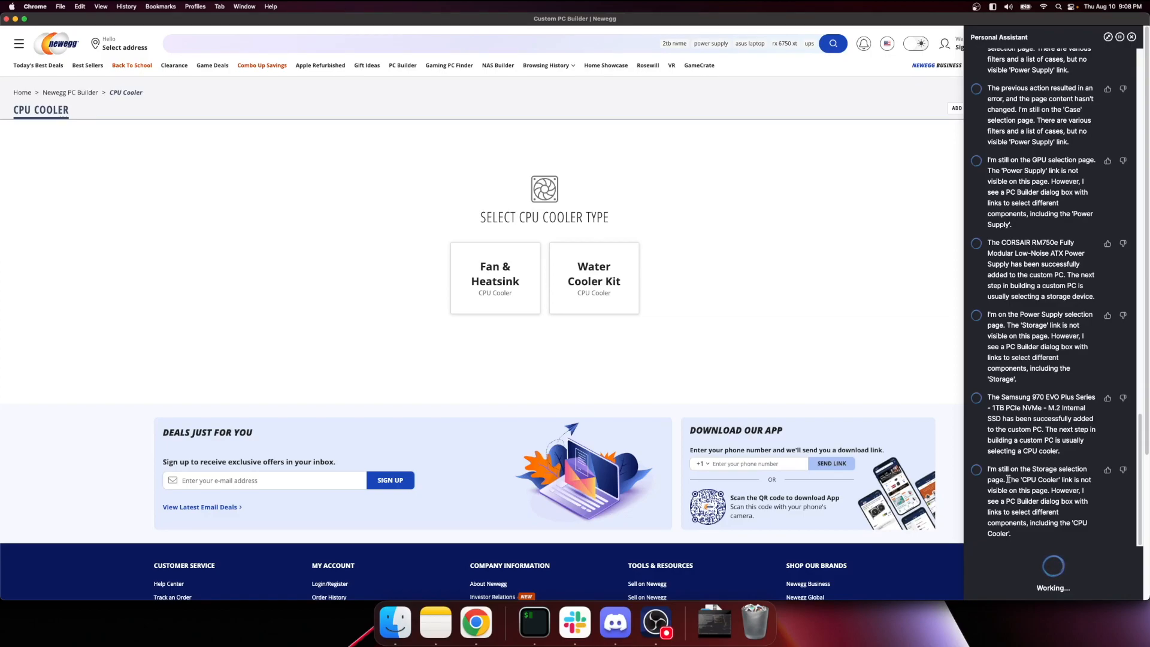
{"action": "mouse_move", "coordinate": [811, 258]}
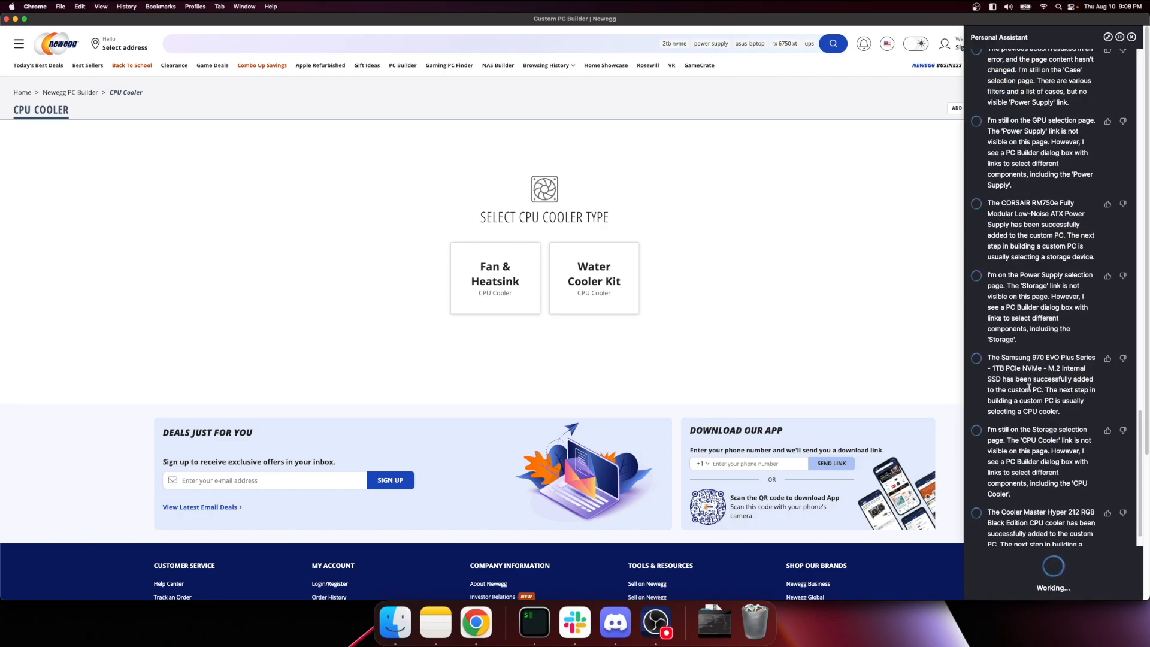
Step: Watch the agent add the Samsung 970 EVO Plus SSD and Cooler Master Hyper 212 RGB cooler
{"action": "scroll", "scroll_direction": "down", "scroll_amount": 3}
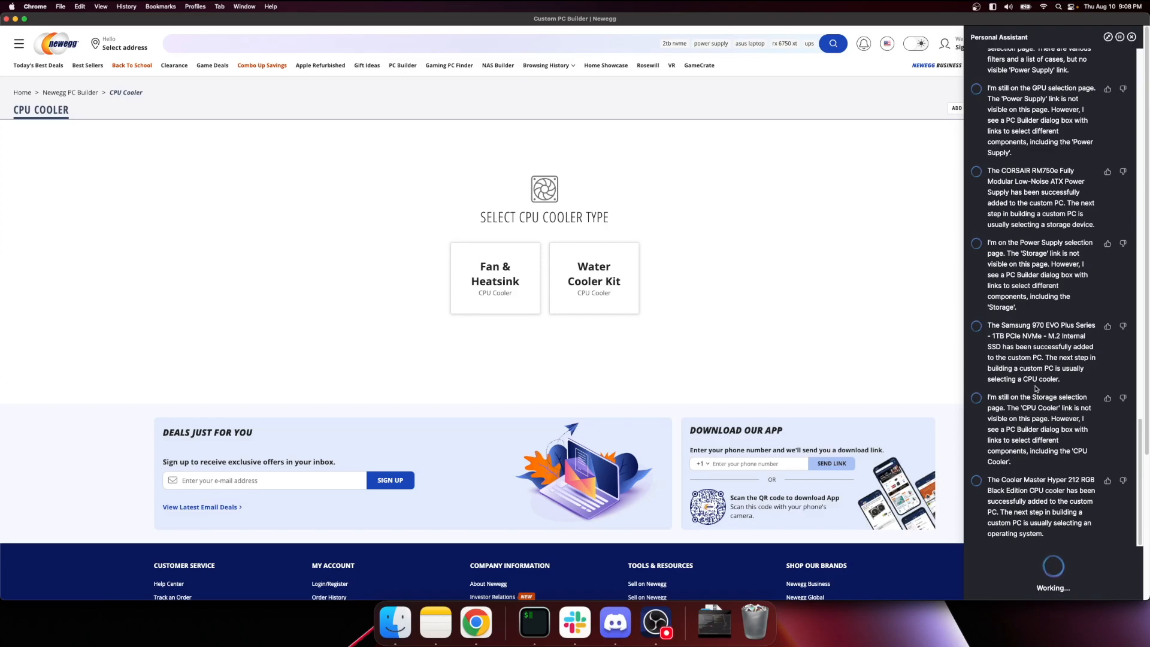
{"action": "left_click", "coordinate": [593, 277]}
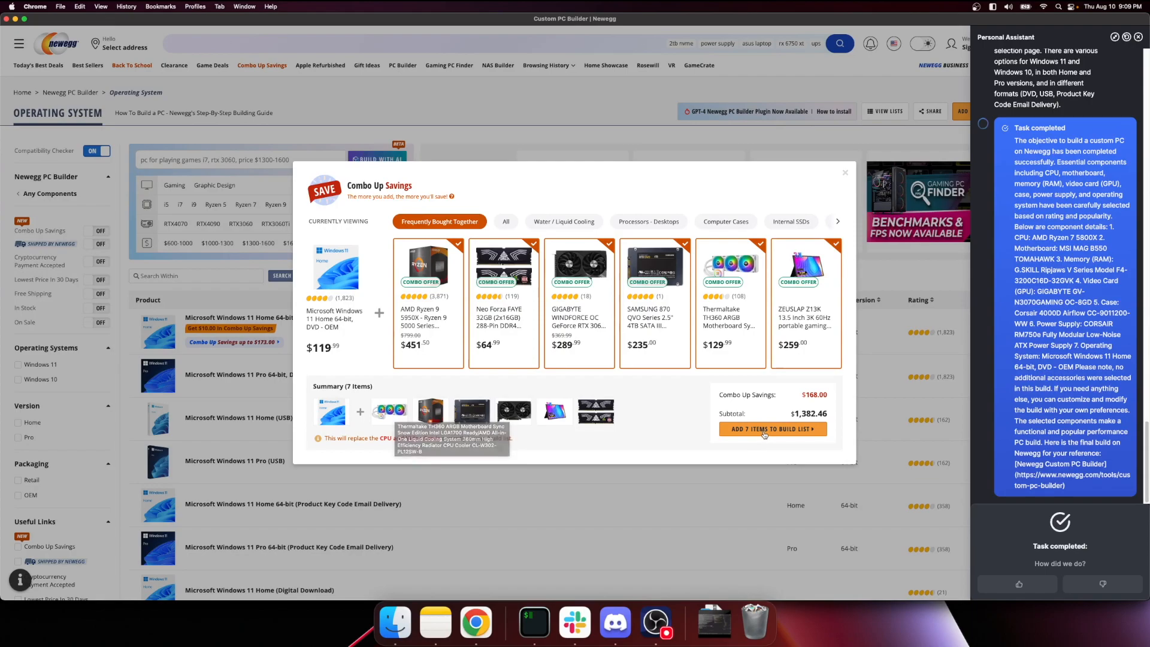
Step: Add the seven Combo Up bundled items to the Newegg build list, totaling $1,611.44
{"action": "left_click", "coordinate": [845, 173]}
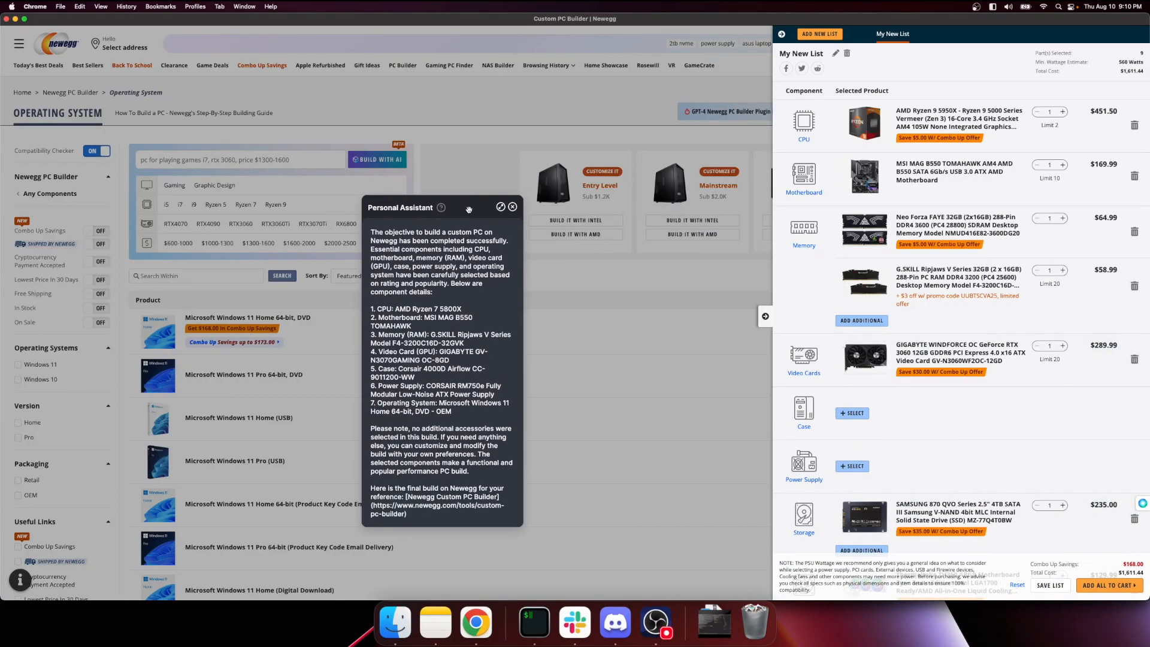
{"action": "left_click_drag", "start_coordinate": [400, 207], "coordinate": [435, 91]}
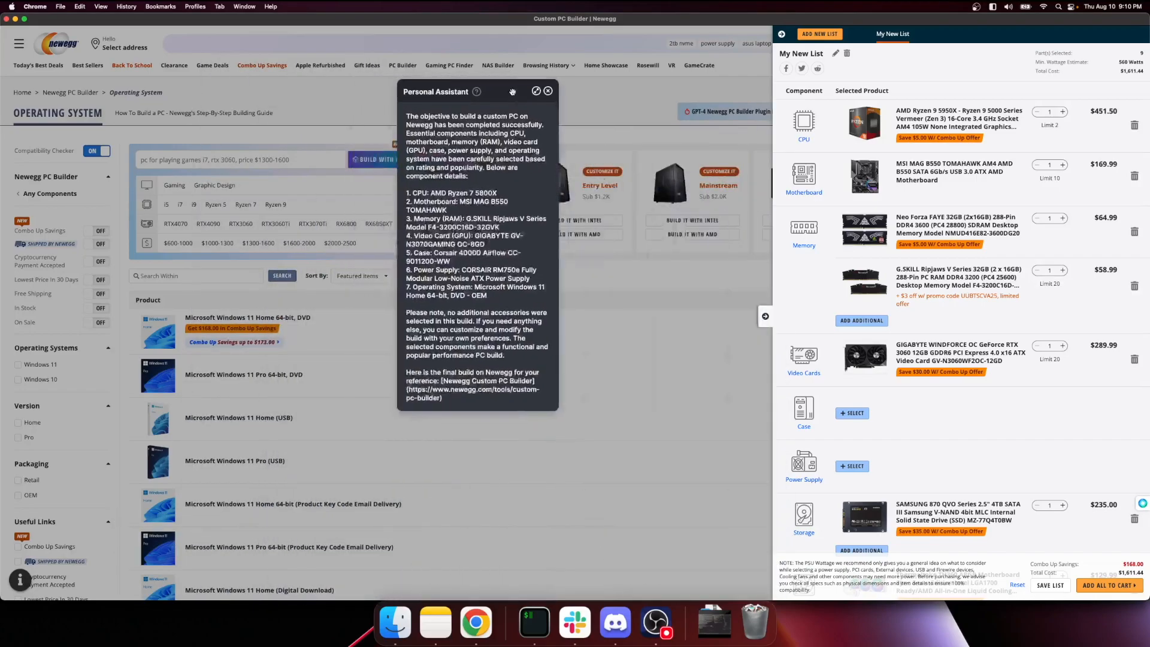
{"action": "left_click_drag", "start_coordinate": [436, 91], "coordinate": [638, 74]}
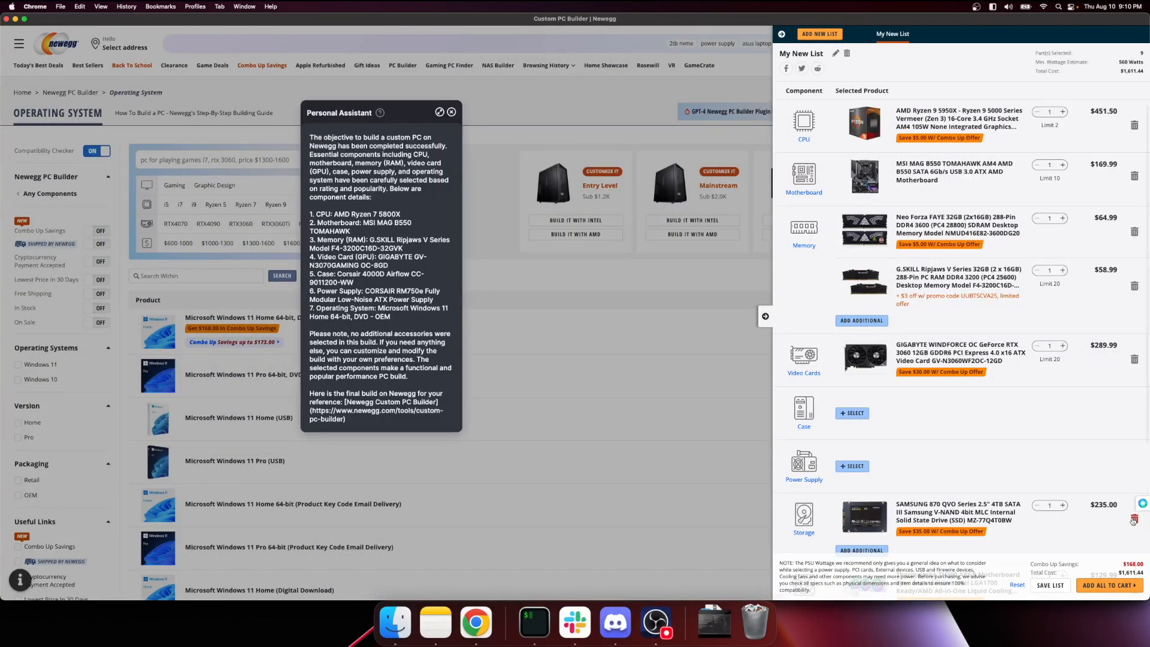
{"action": "scroll", "scroll_direction": "down", "scroll_amount": 3}
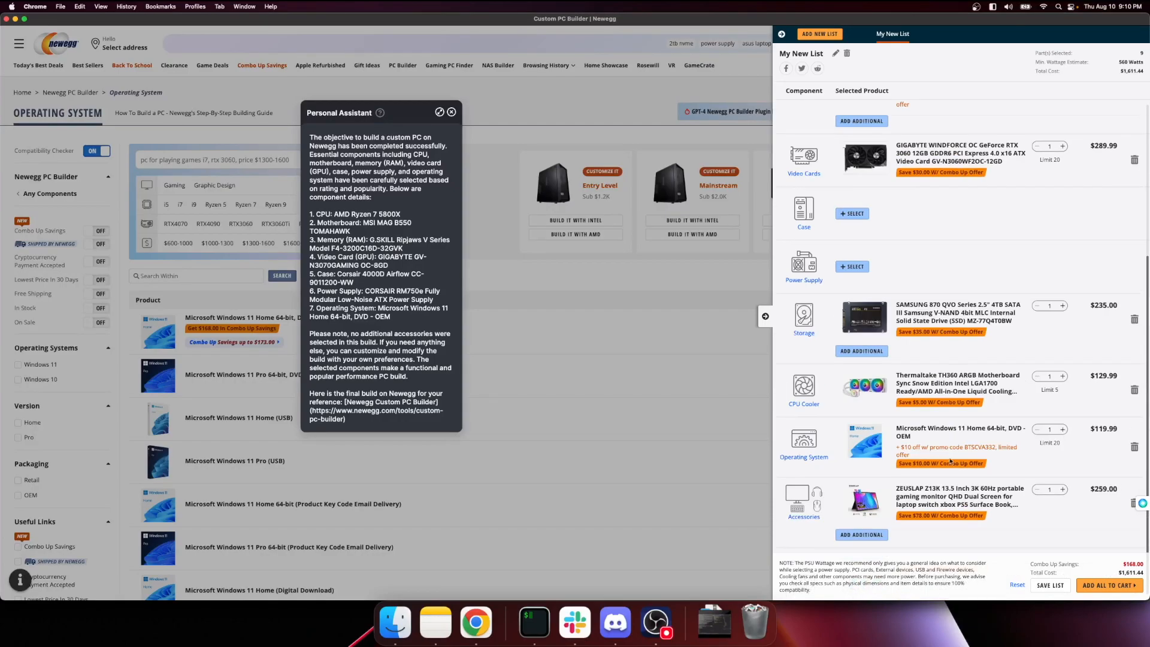
{"action": "scroll", "scroll_direction": "up", "scroll_amount": 3}
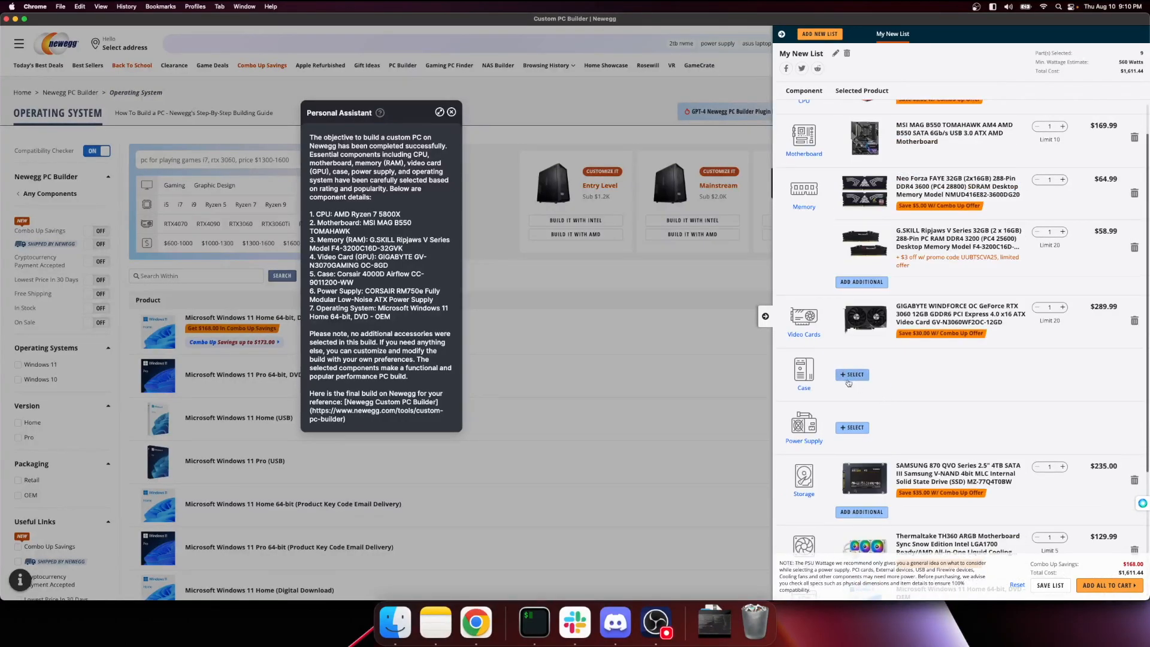
{"action": "scroll", "scroll_direction": "down", "scroll_amount": 3}
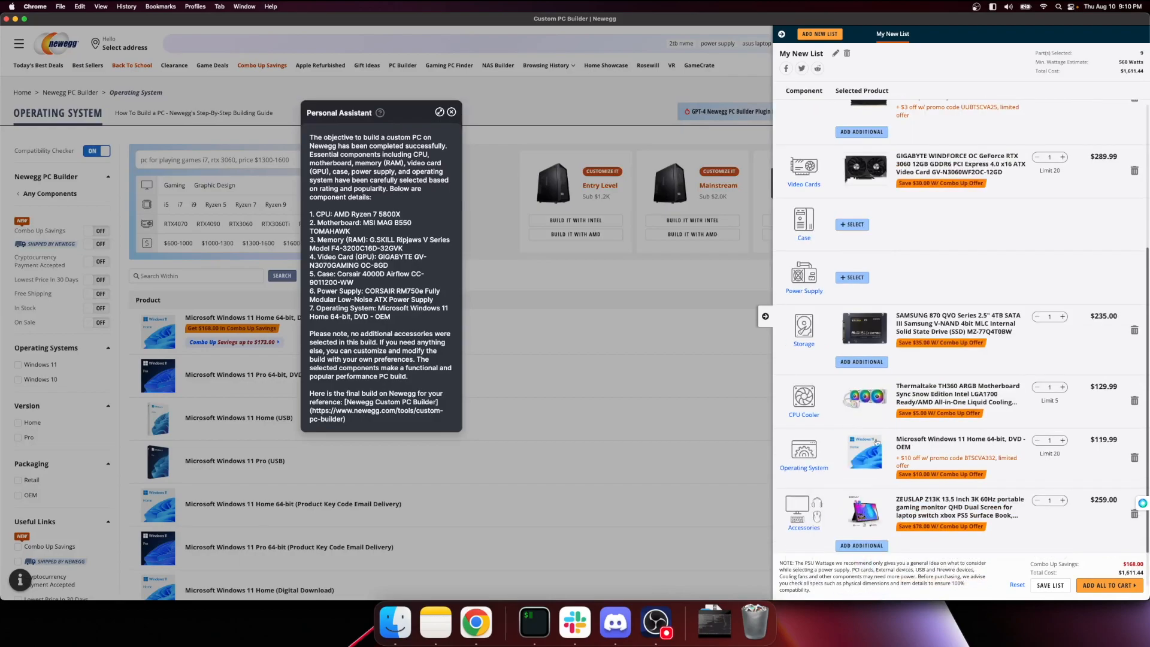
{"action": "scroll", "scroll_direction": "up", "scroll_amount": 3}
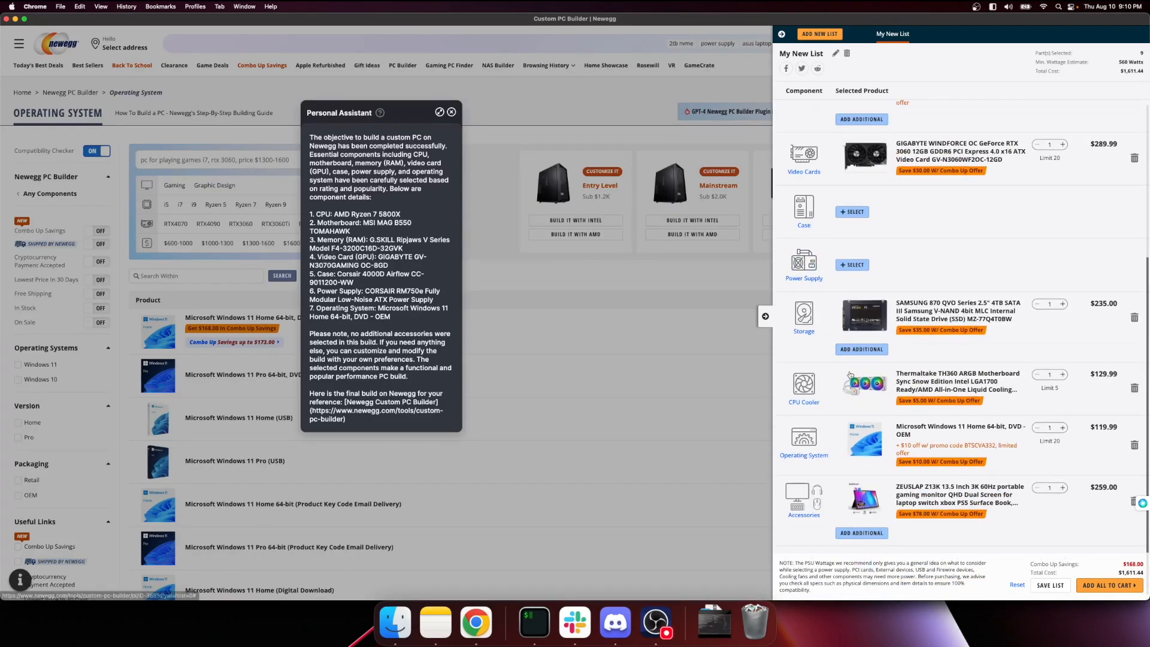
{"action": "scroll", "scroll_direction": "up", "scroll_amount": 3}
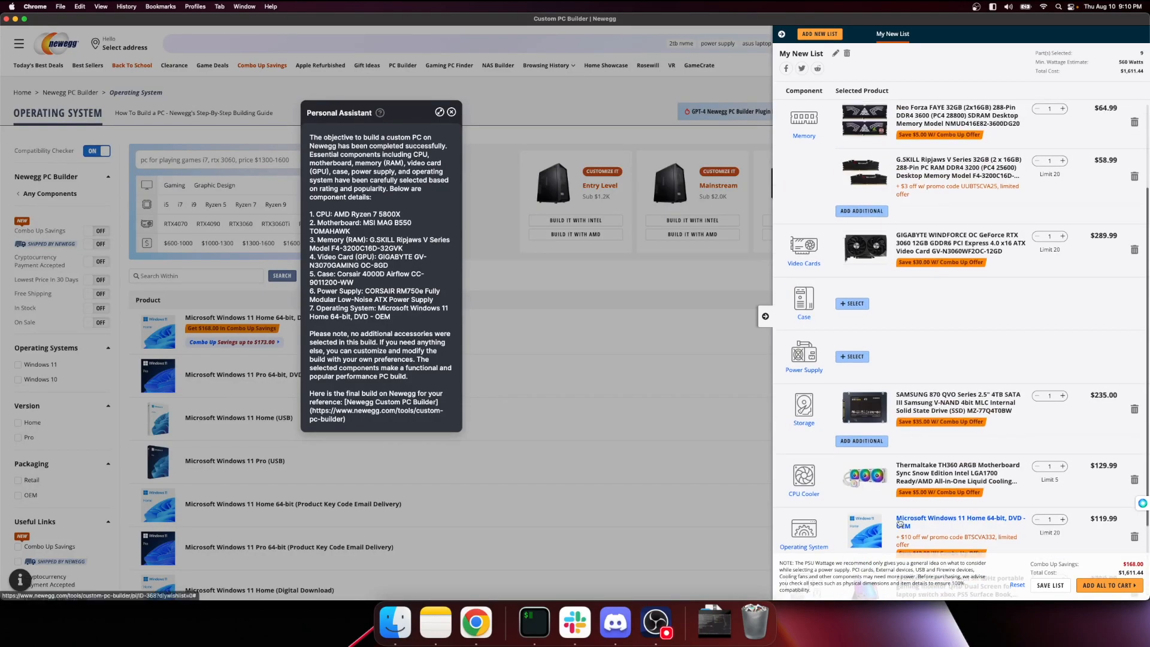
{"action": "scroll", "scroll_direction": "up", "scroll_amount": 3}
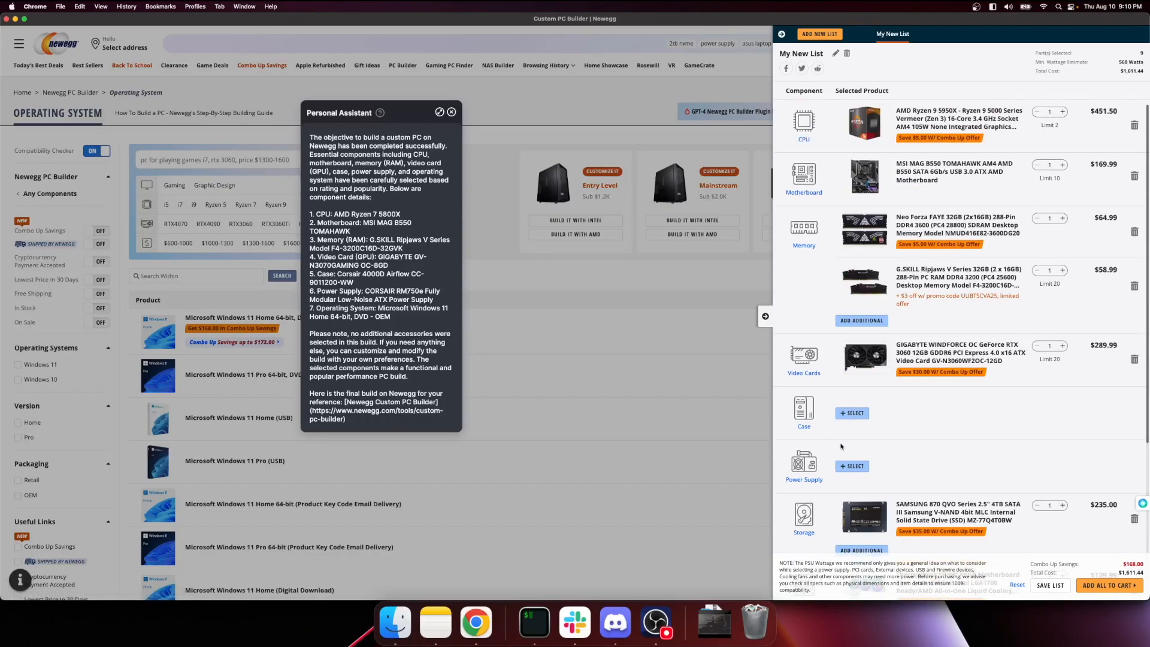
{"action": "scroll", "scroll_direction": "down", "scroll_amount": 3}
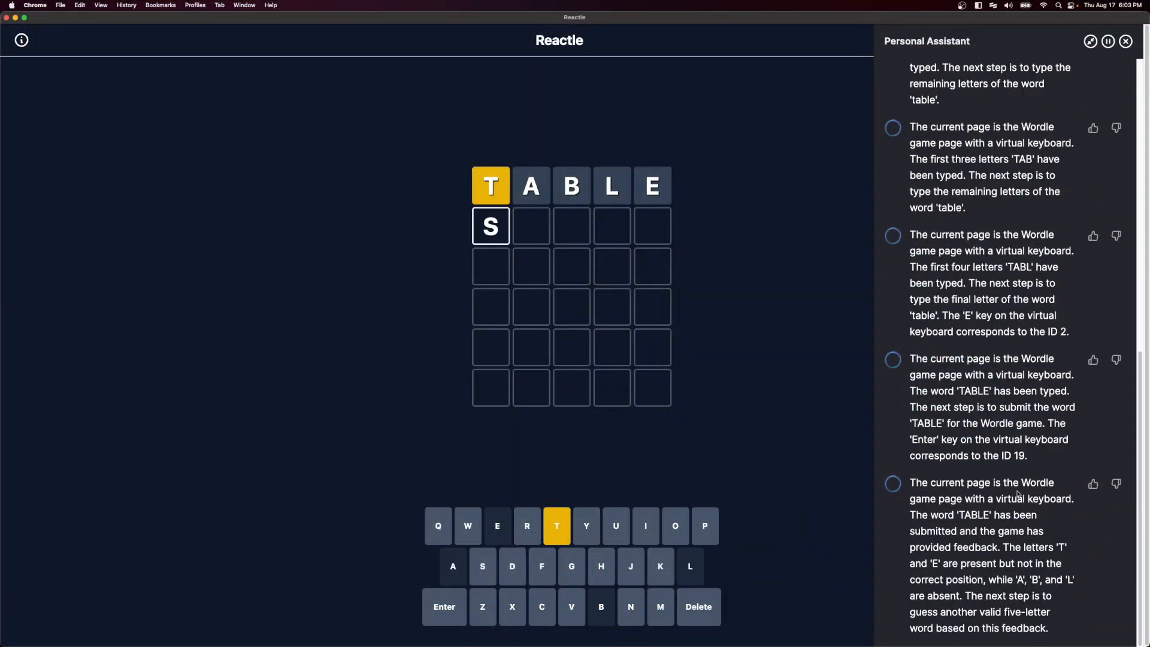
Step: Enter the letters T, O, V toward the second guess STOVE on the Reactle keyboard
{"action": "left_click", "coordinate": [556, 526]}
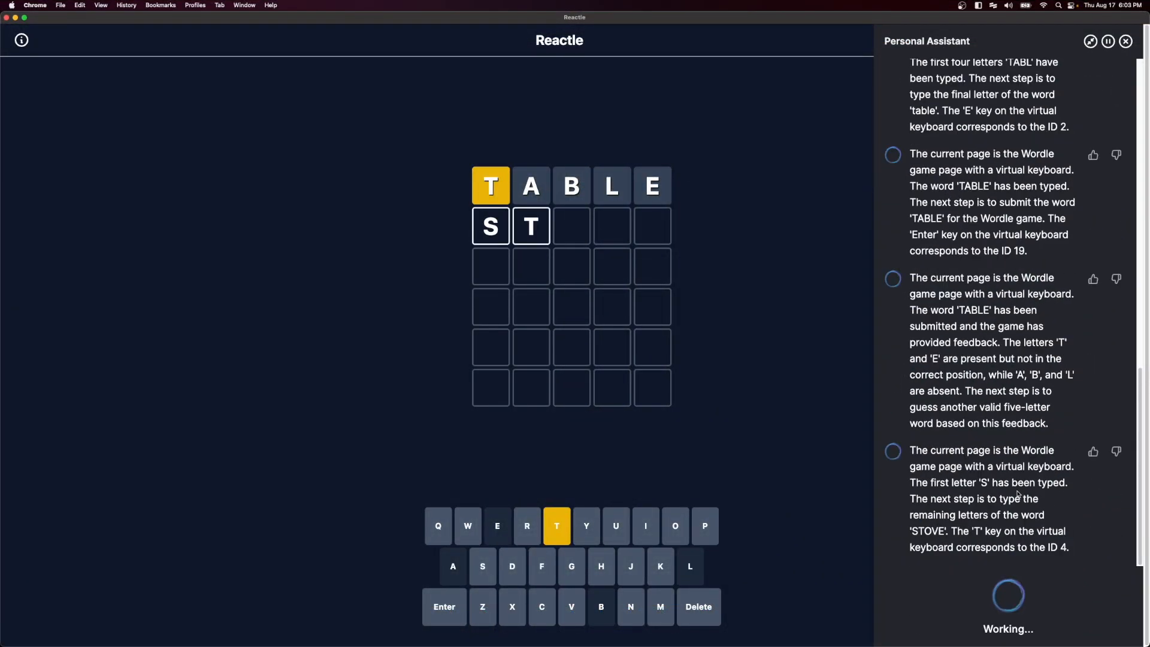
{"action": "left_click", "coordinate": [674, 526]}
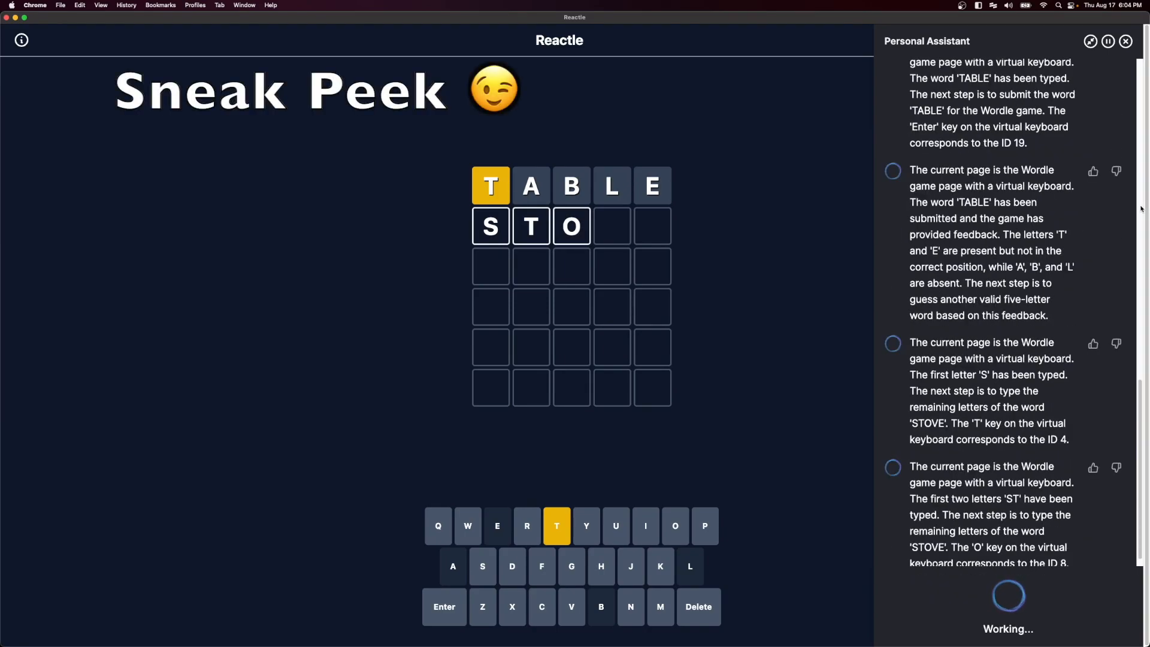
{"action": "left_click", "coordinate": [570, 606]}
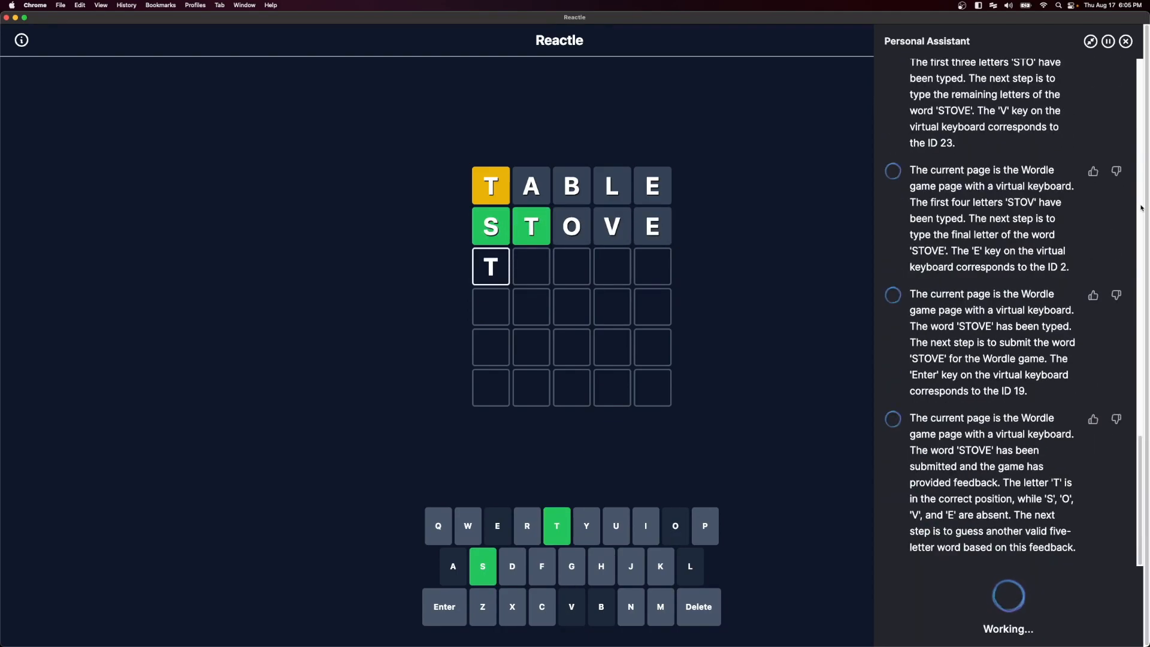
Step: Enter R, I, C toward the third guess TRICK, then O toward the fourth guess THORN
{"action": "left_click", "coordinate": [527, 526]}
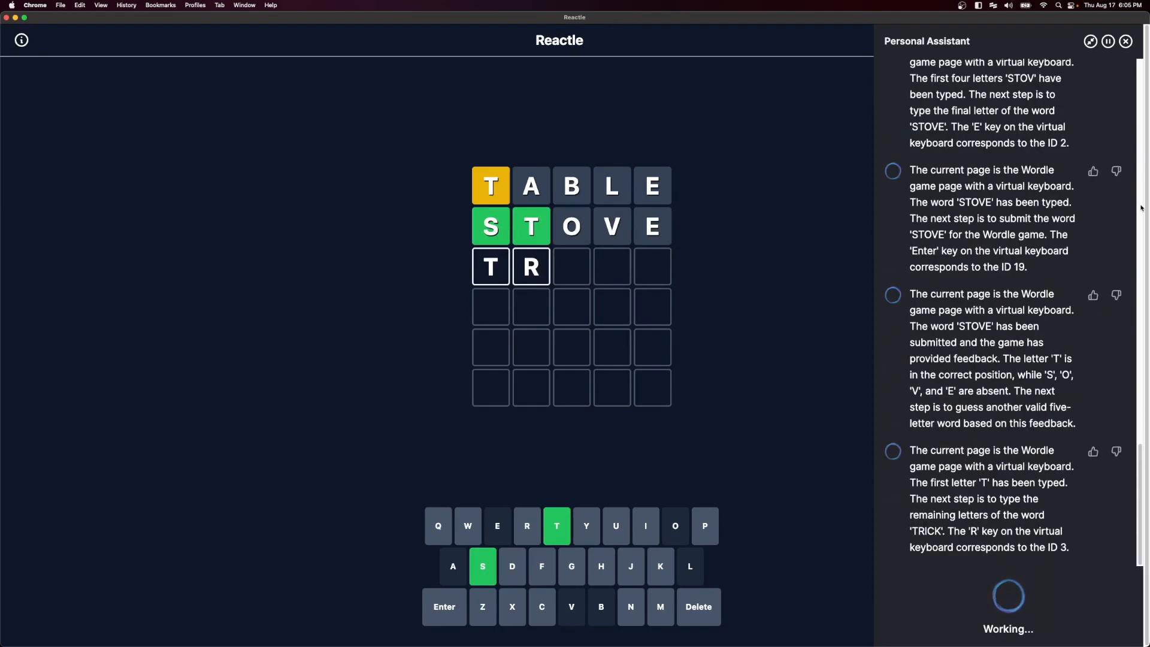
{"action": "left_click", "coordinate": [645, 526]}
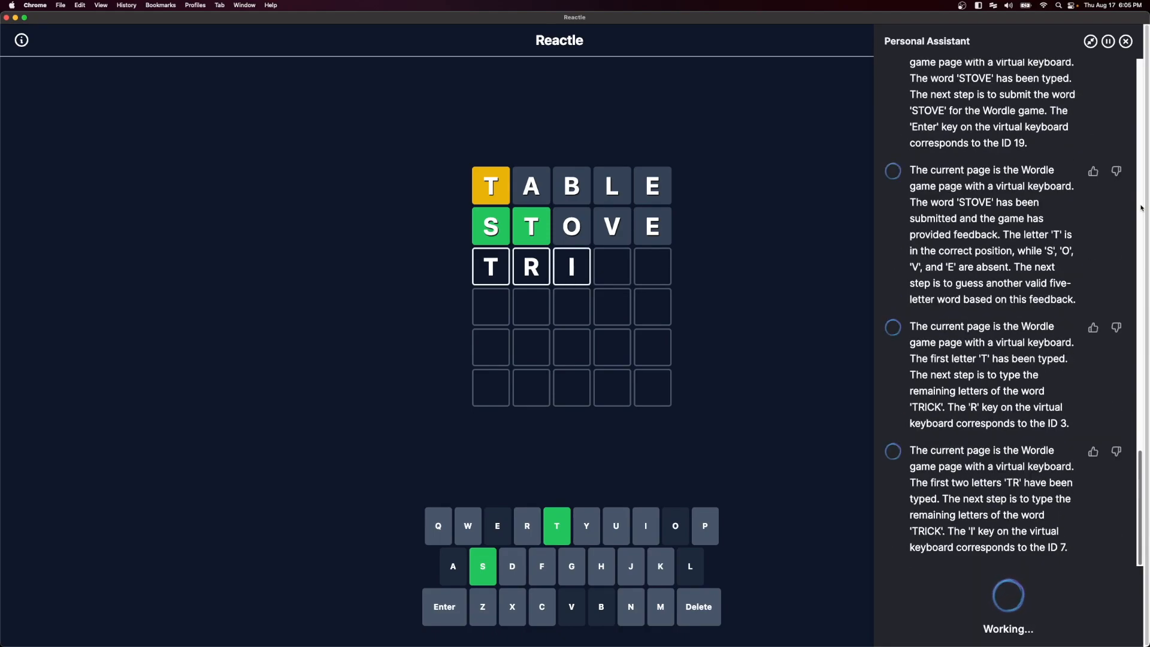
{"action": "left_click", "coordinate": [542, 606]}
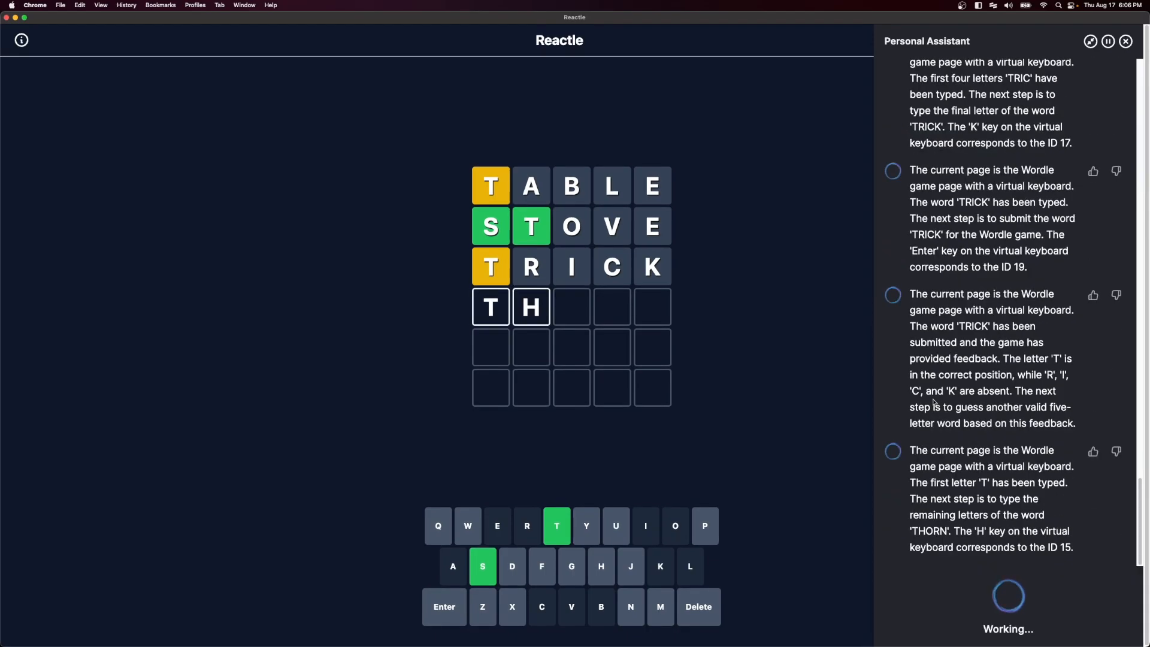
{"action": "left_click", "coordinate": [675, 526]}
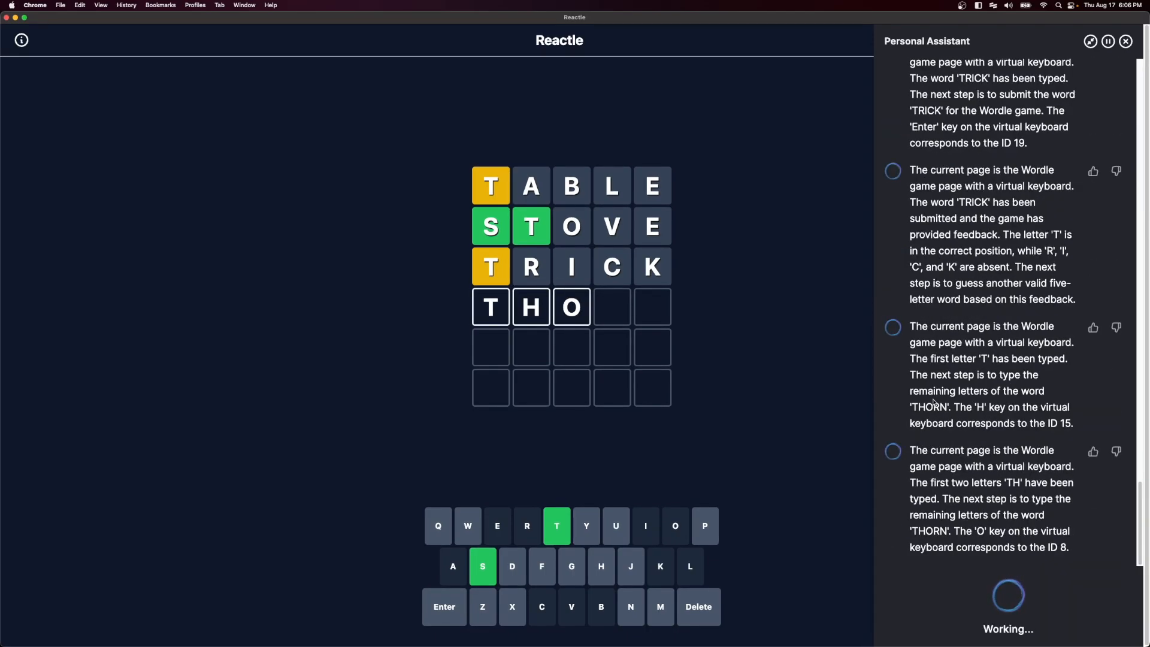